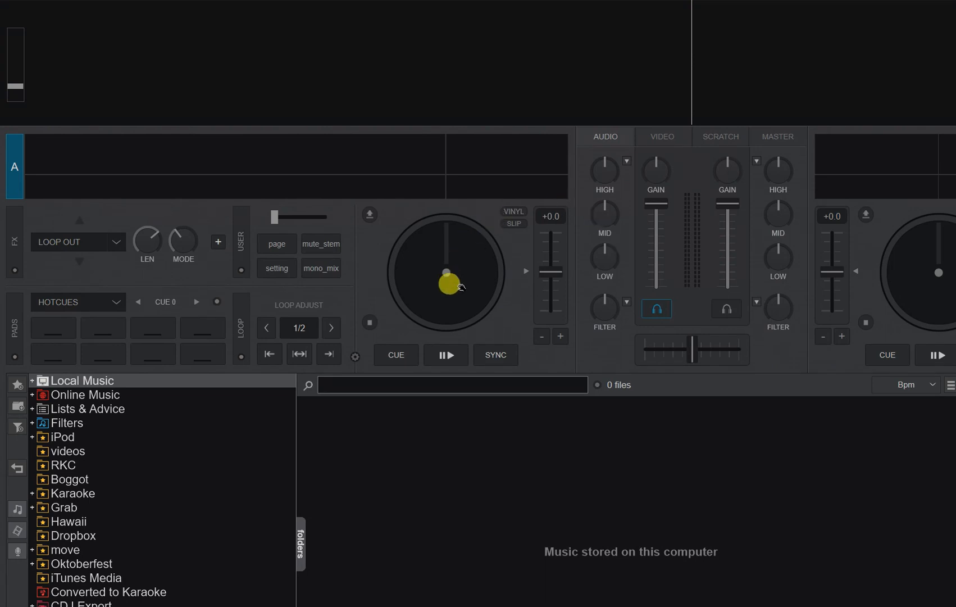
pyautogui.moveTo(483, 376)
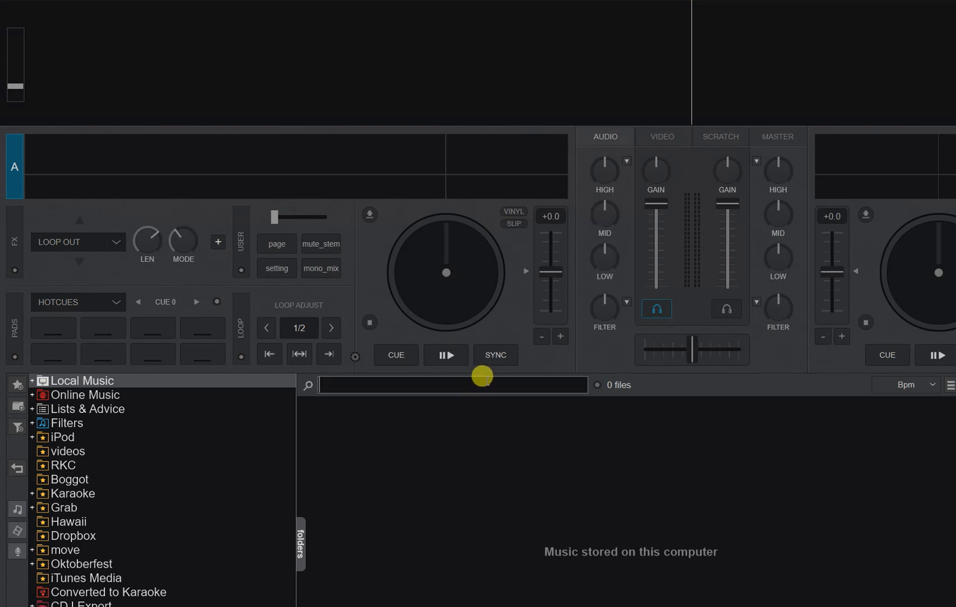
# Find 'i don't care' in the library and load the Ed Sheeran & Justin Bieber track on deck A
pyautogui.write('i do')
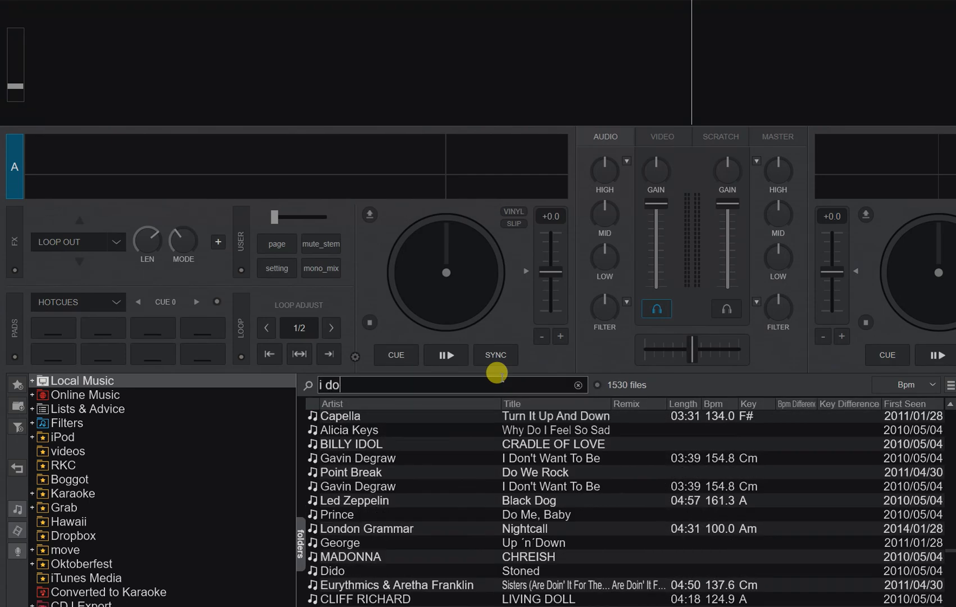
pyautogui.write("n't")
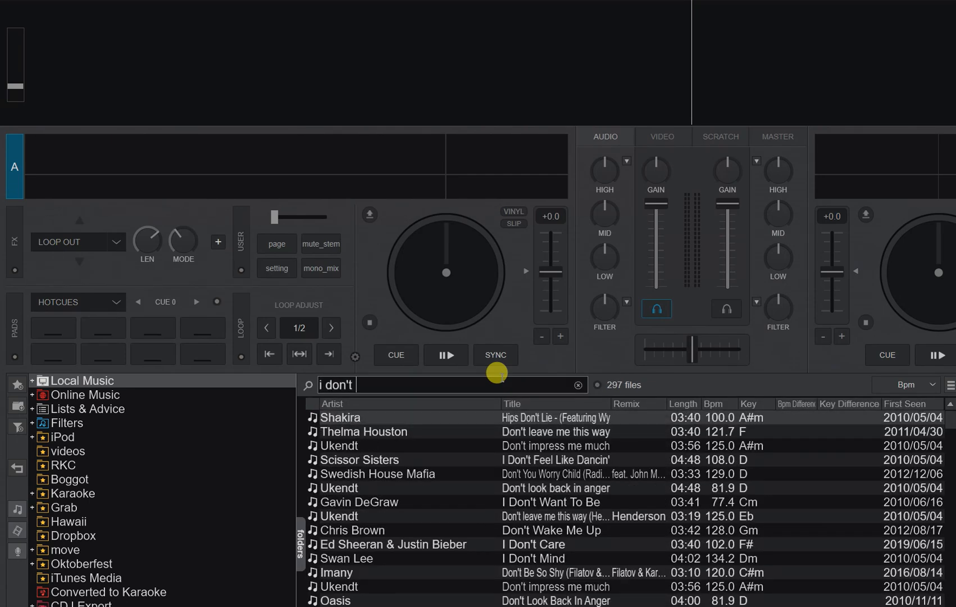
pyautogui.write('care')
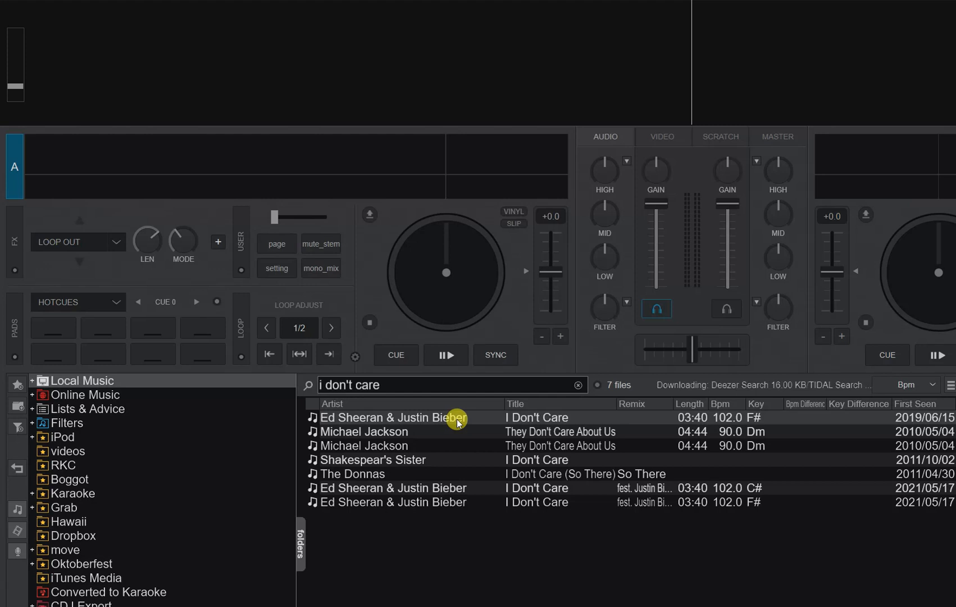
pyautogui.doubleClick(396, 417)
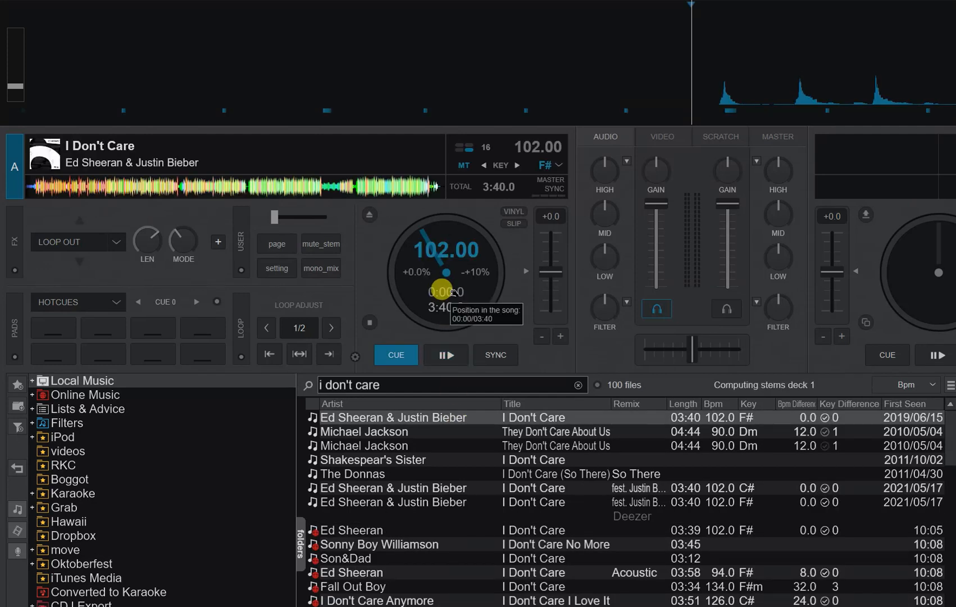
# Play the track briefly, then cue it back to its start
pyautogui.click(447, 354)
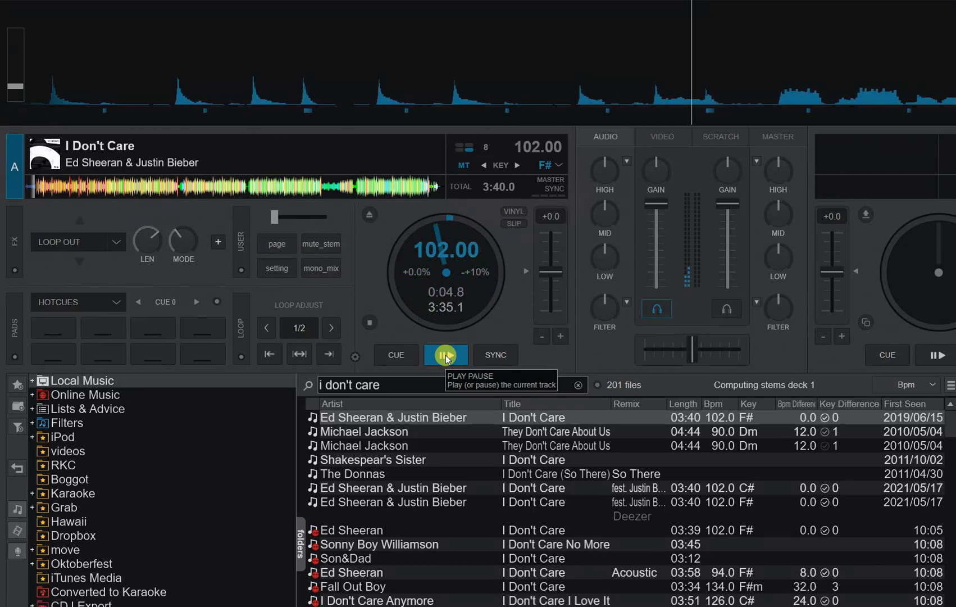
pyautogui.click(445, 354)
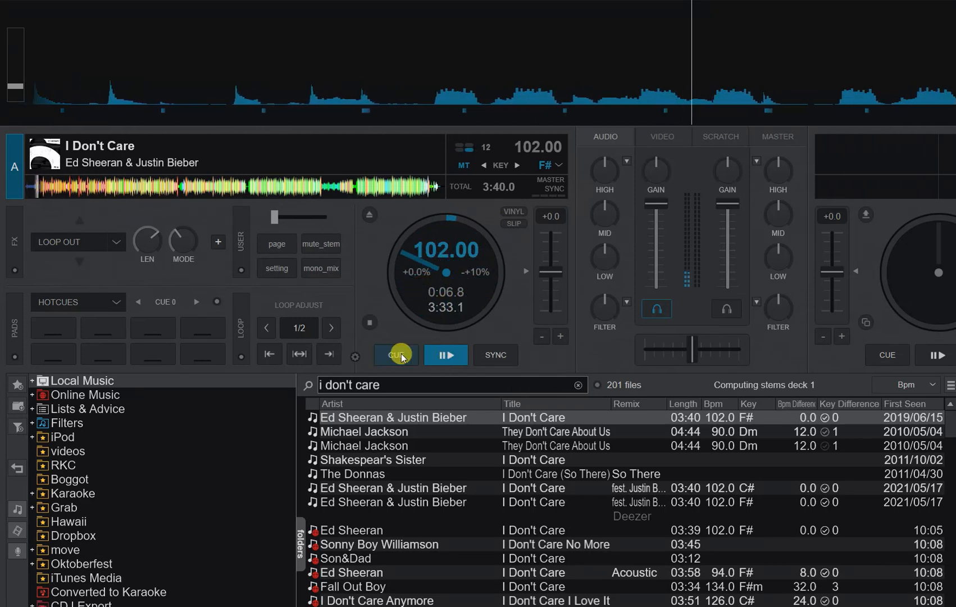
pyautogui.moveTo(398, 354)
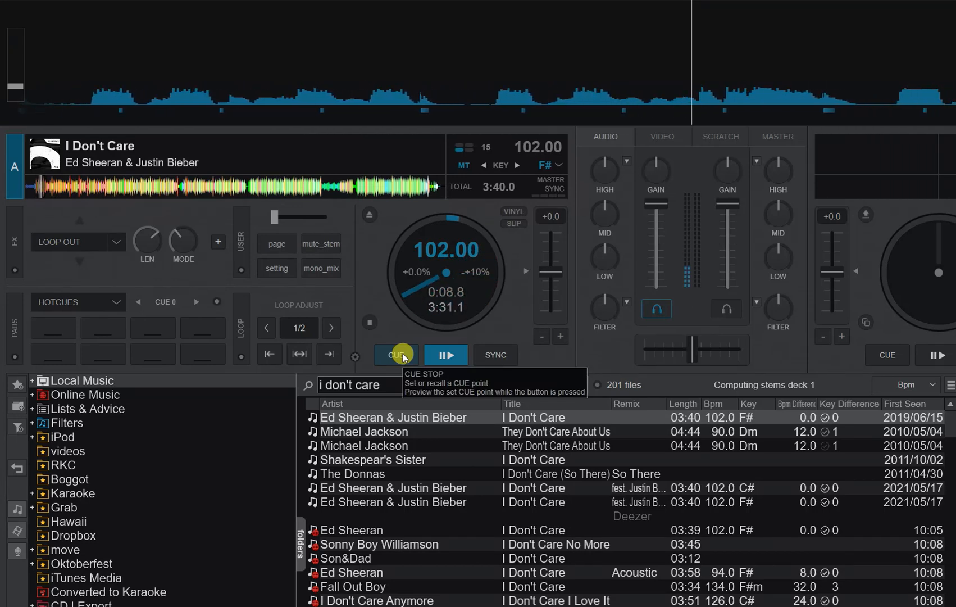
pyautogui.click(396, 354)
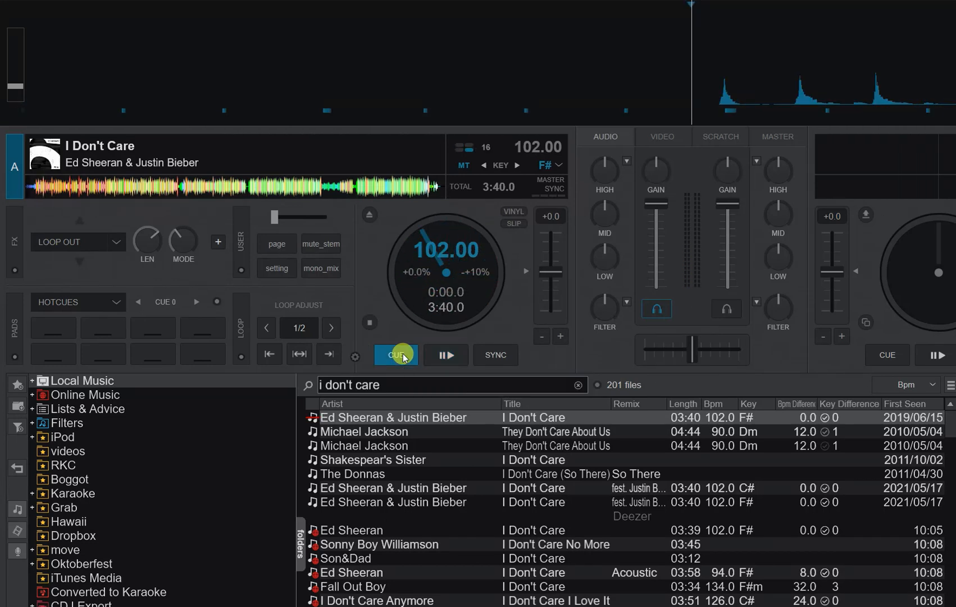
pyautogui.click(396, 354)
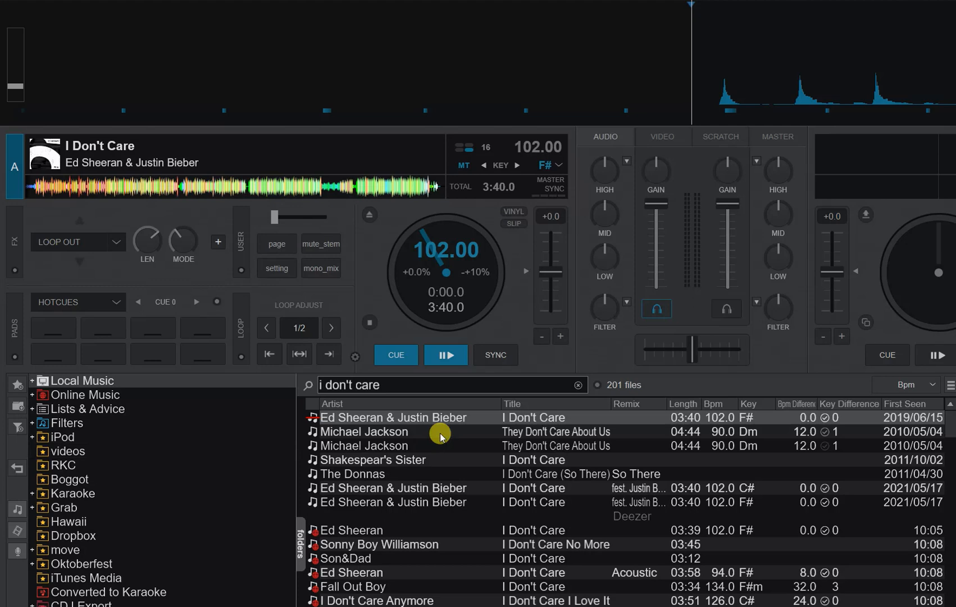
pyautogui.moveTo(523, 418)
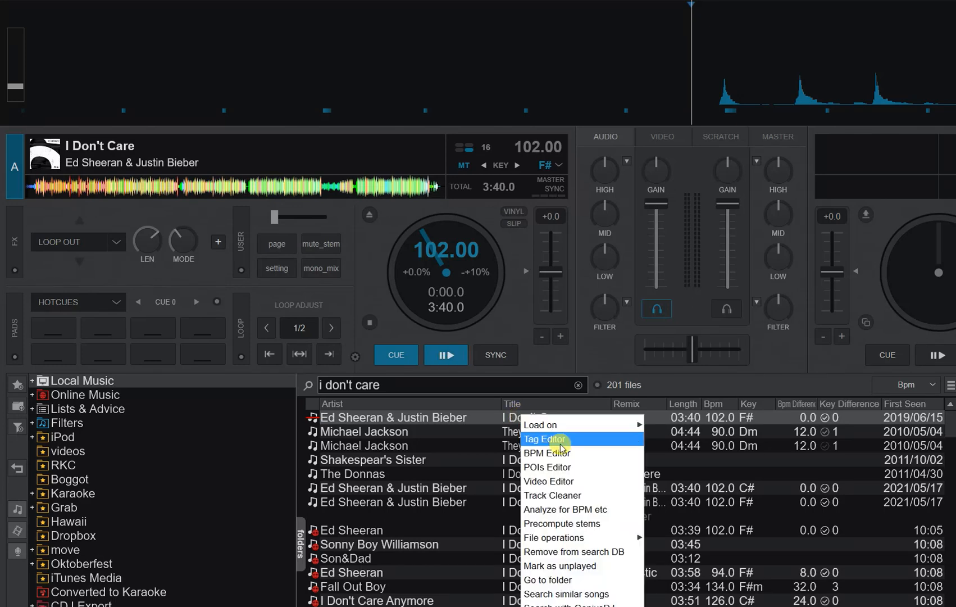
pyautogui.moveTo(567, 481)
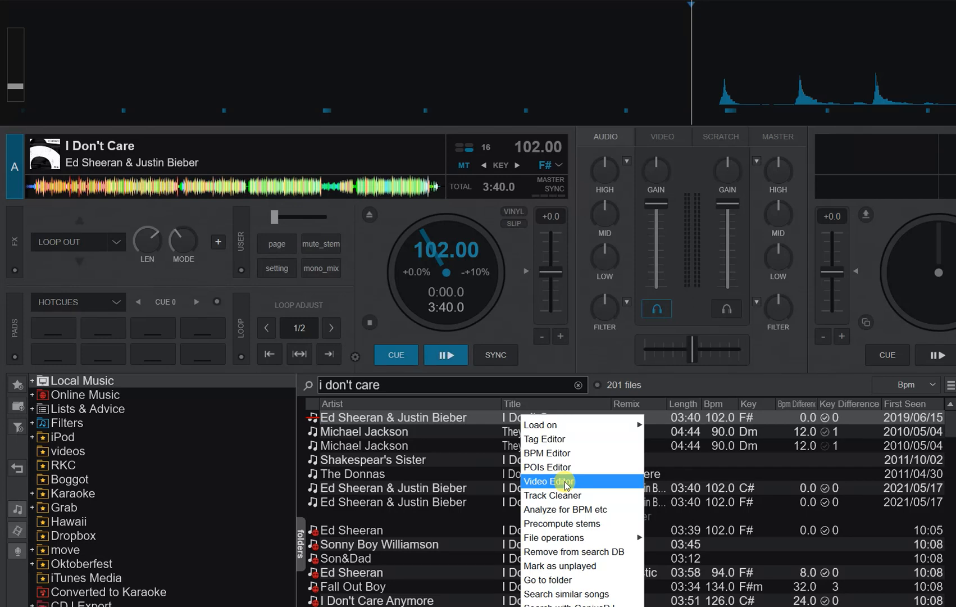
# Bring the track into the Video Editor and add a synced lyrics overlay
pyautogui.click(548, 482)
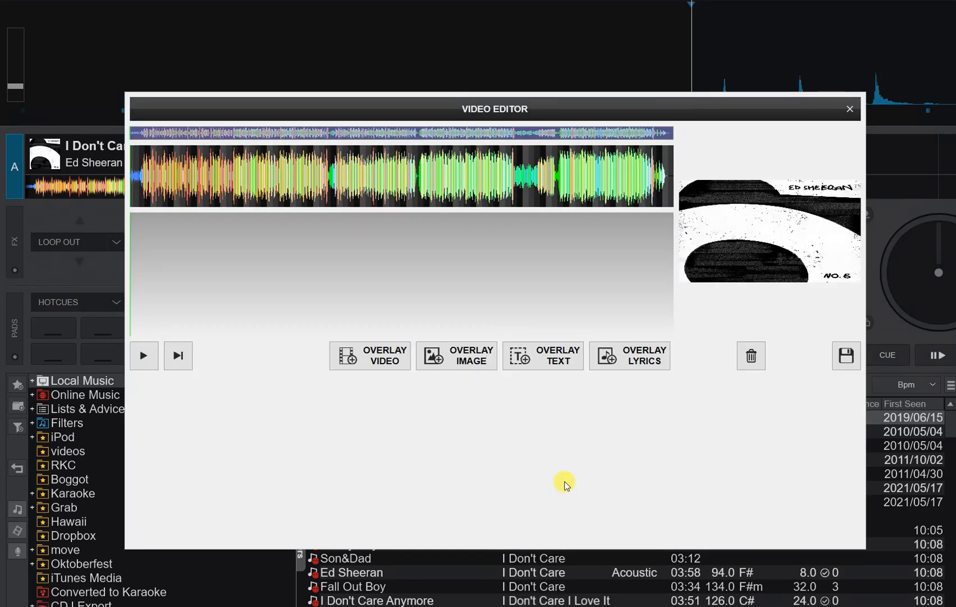
pyautogui.moveTo(299, 251)
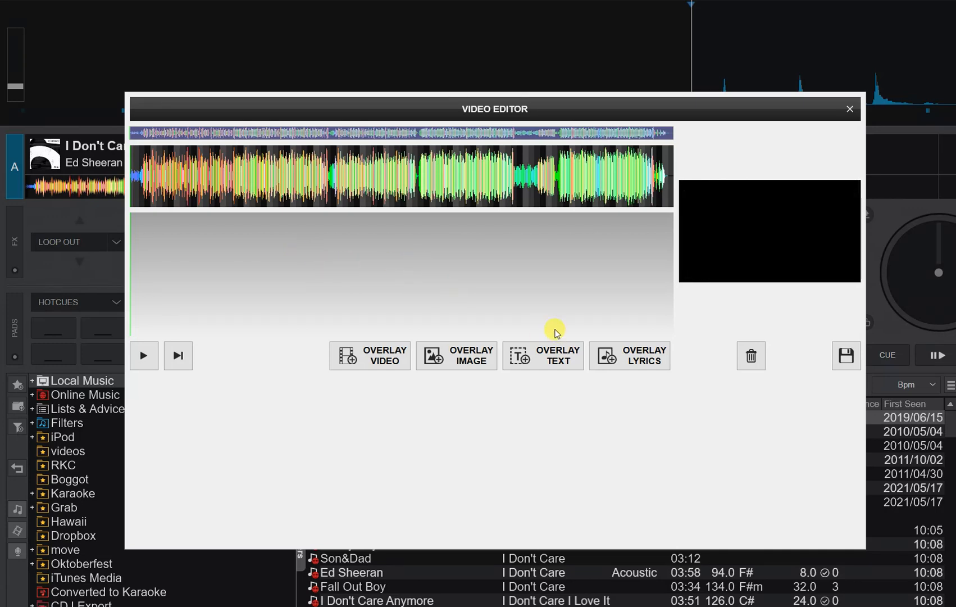
pyautogui.click(630, 355)
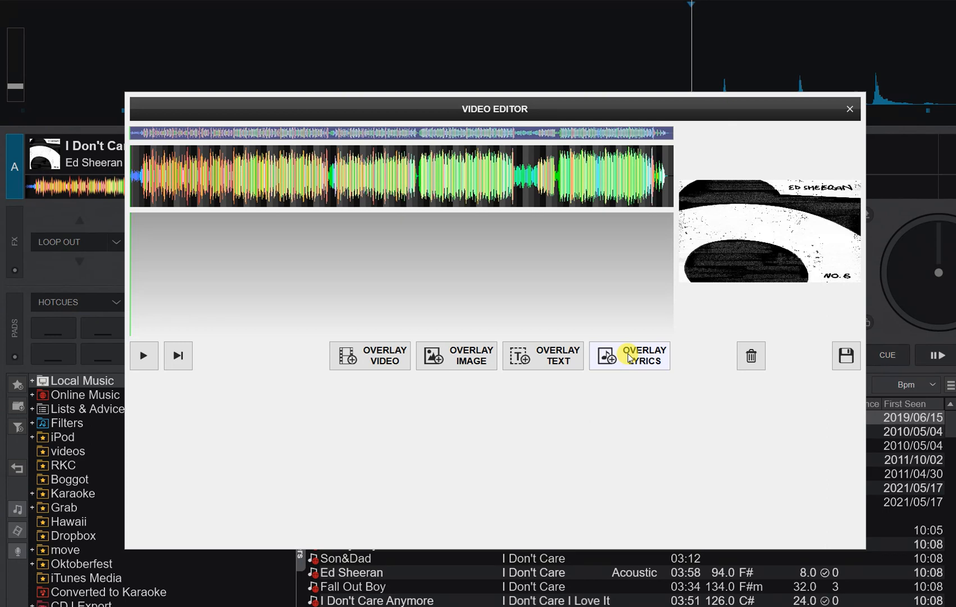
pyautogui.click(630, 355)
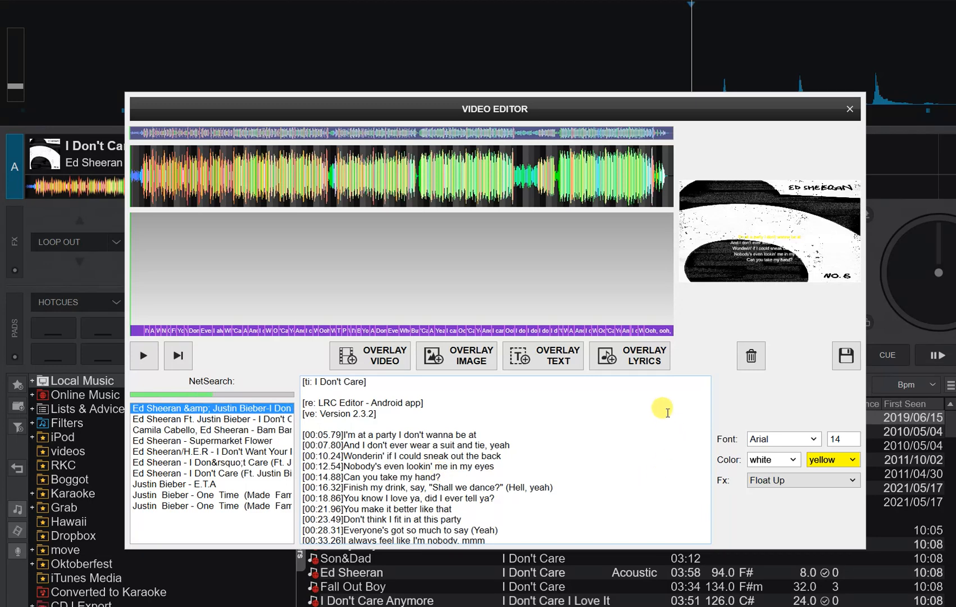
pyautogui.moveTo(739, 294)
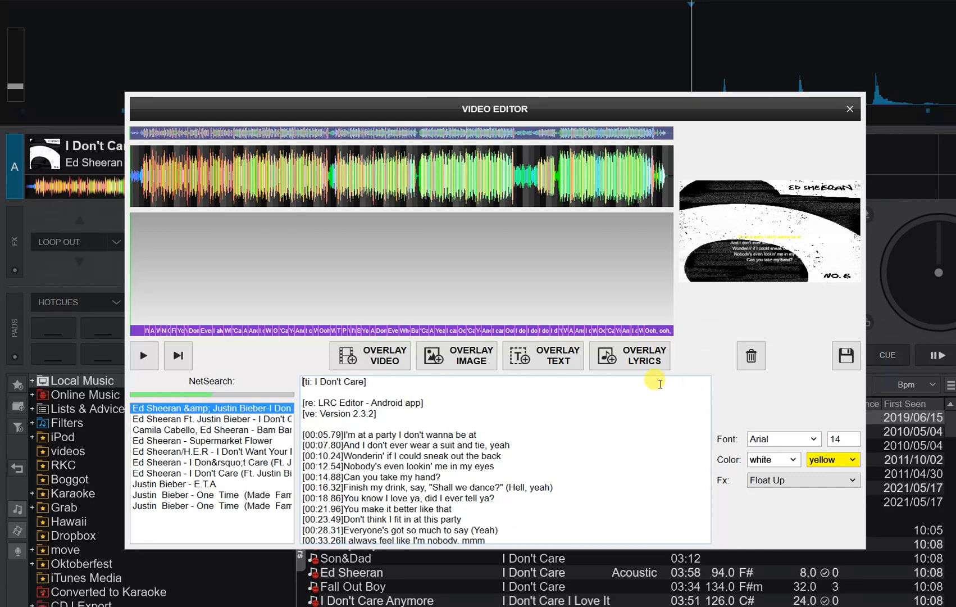
pyautogui.moveTo(368, 365)
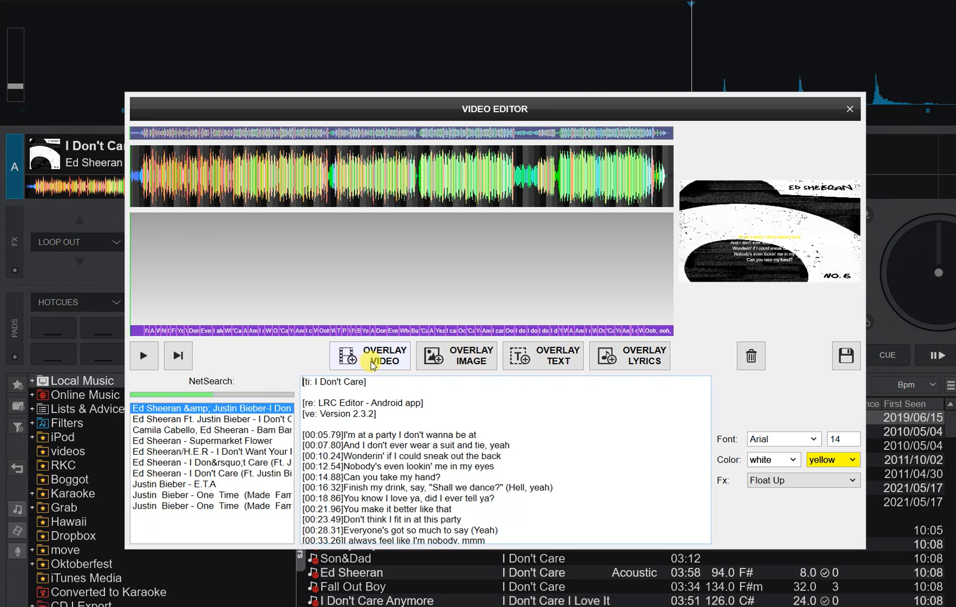
# Add dark ed.jpg from Pictures as the image overlay behind the lyrics
pyautogui.click(455, 355)
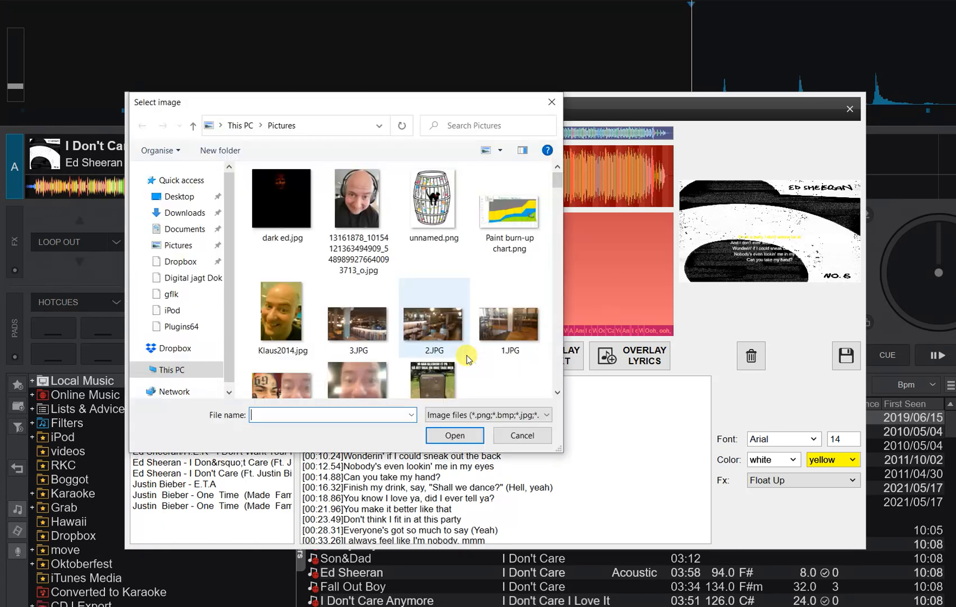
pyautogui.click(282, 198)
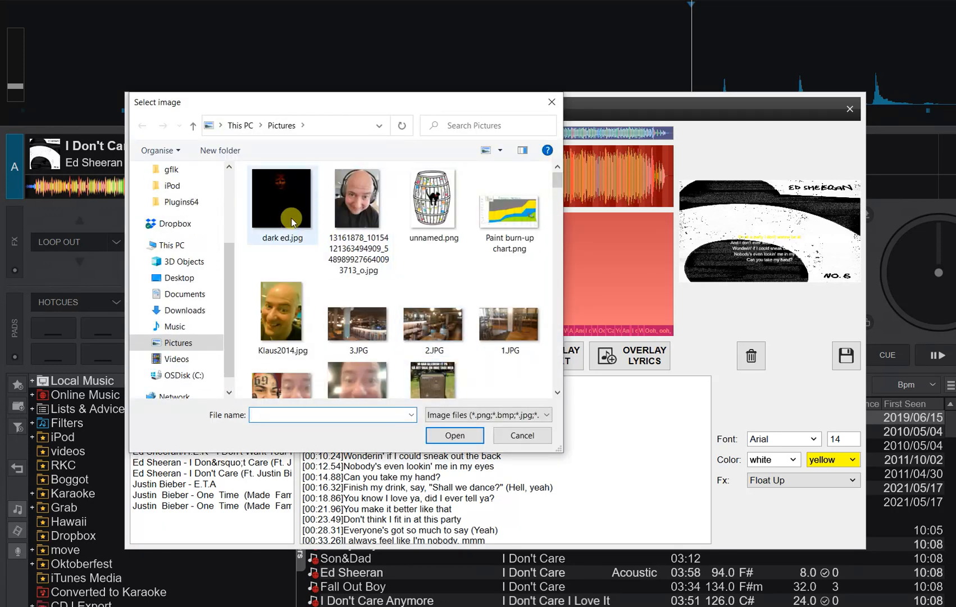
pyautogui.click(281, 198)
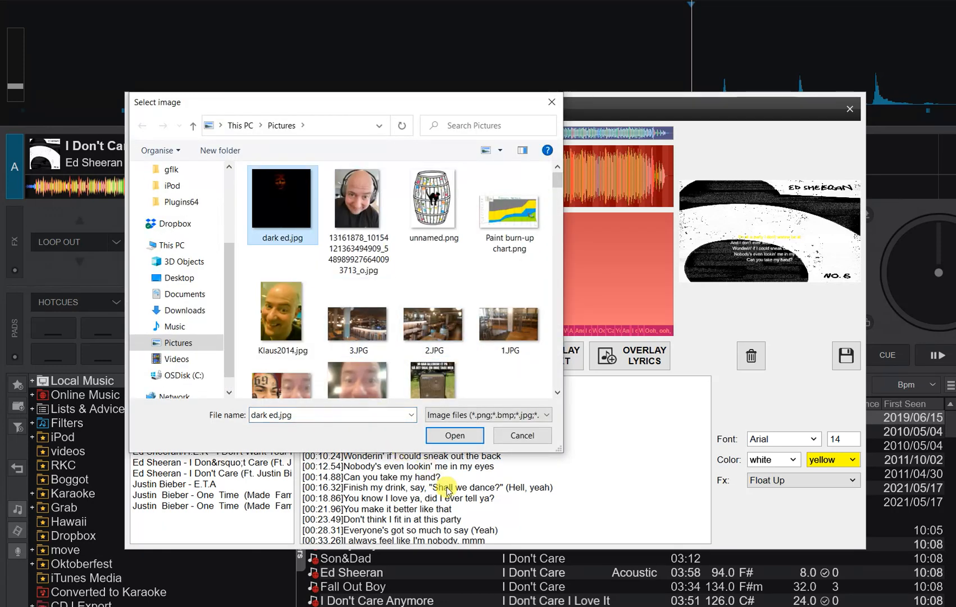
pyautogui.click(454, 435)
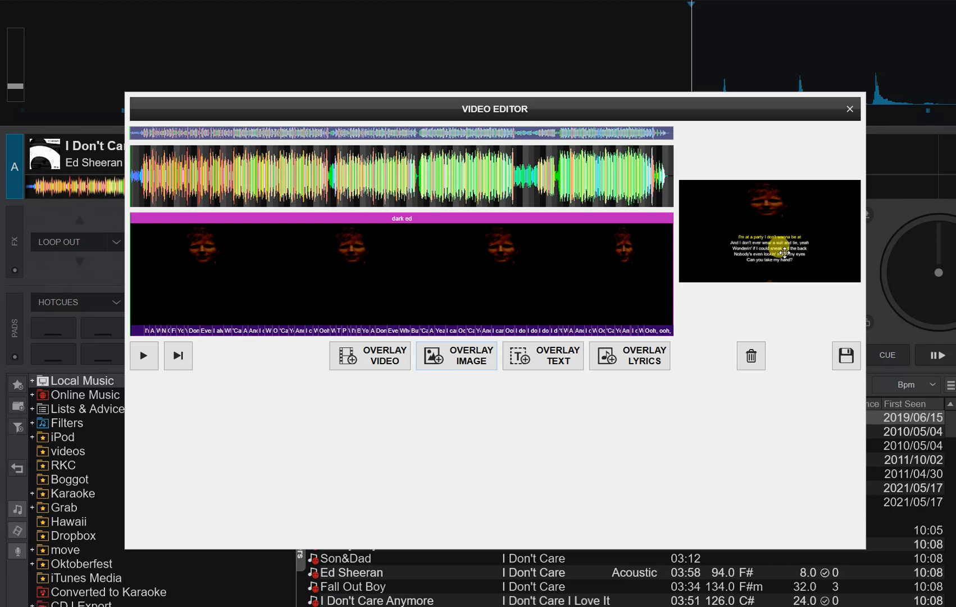
# In the lyrics overlay settings, try the Subtitle effect, then return to Float Up
pyautogui.click(629, 355)
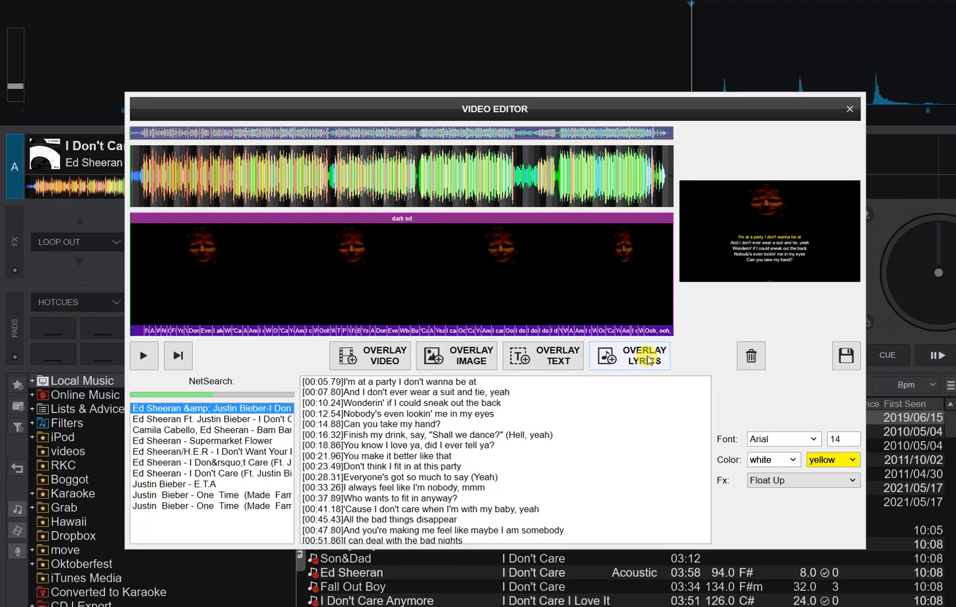
pyautogui.moveTo(805, 420)
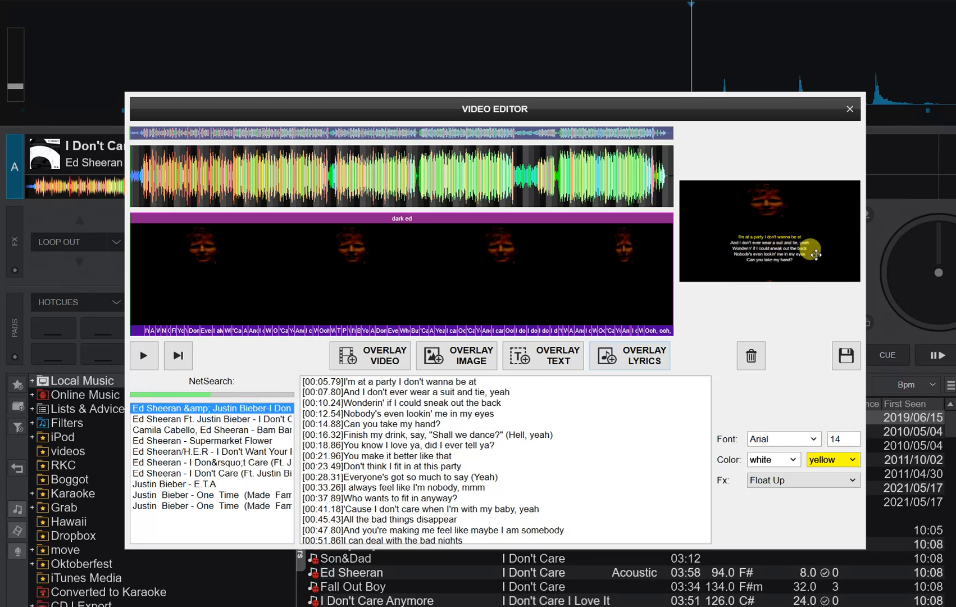
pyautogui.moveTo(793, 299)
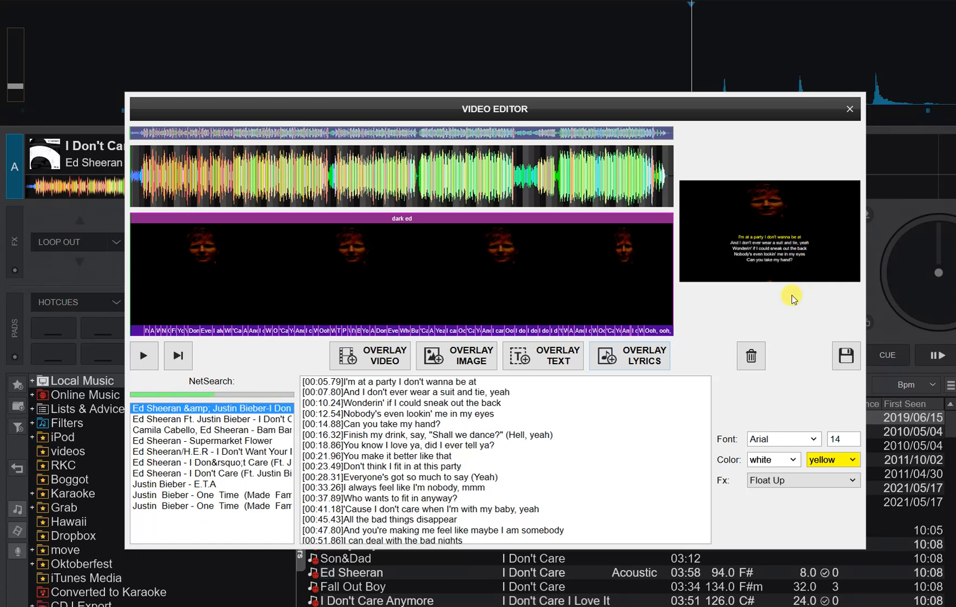
pyautogui.moveTo(739, 248)
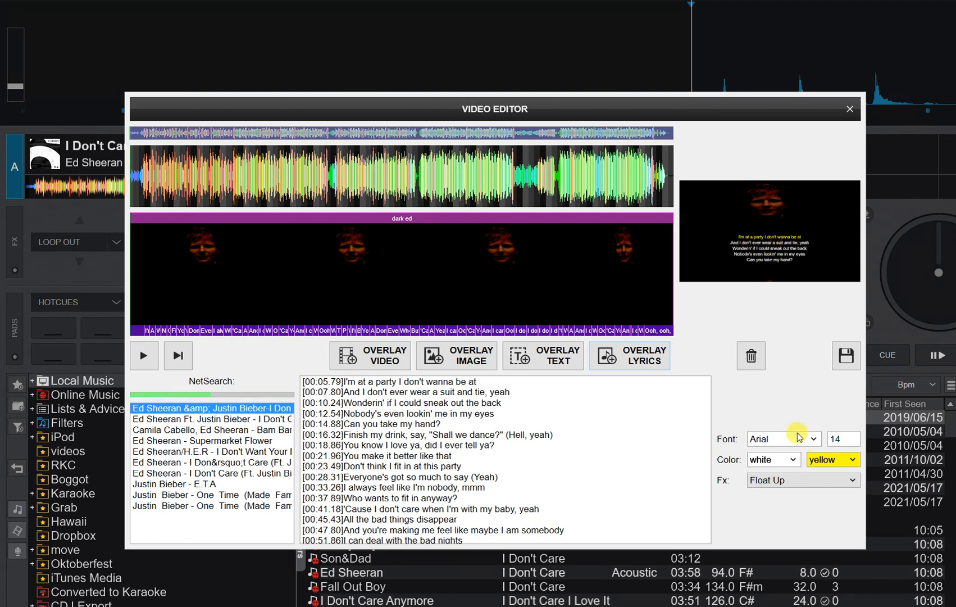
pyautogui.click(802, 480)
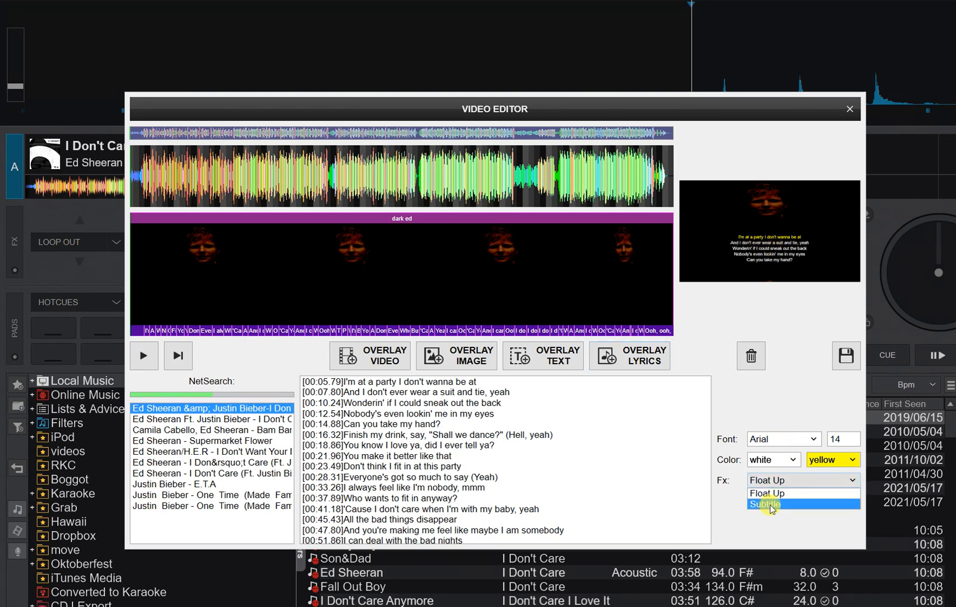
pyautogui.click(765, 503)
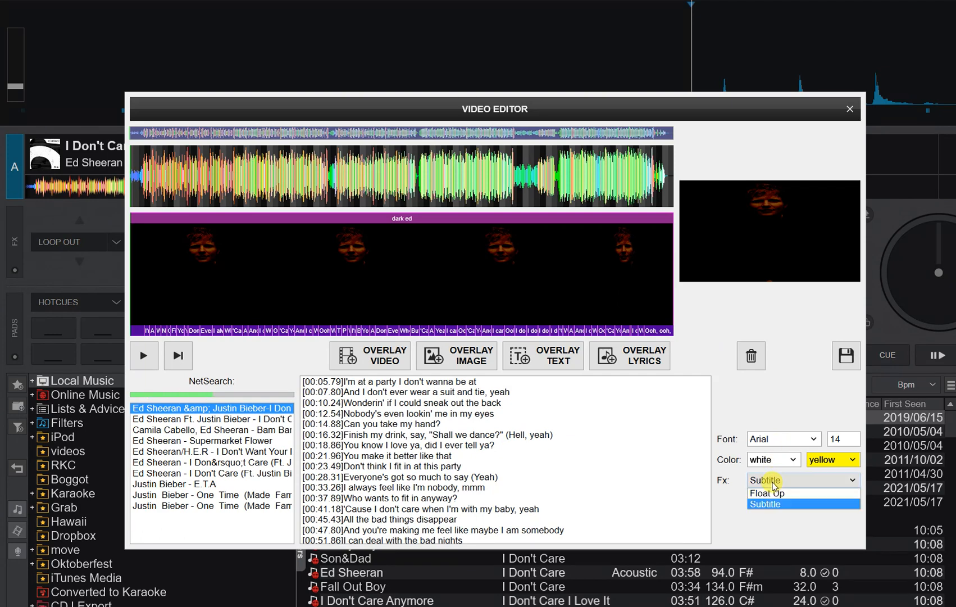
pyautogui.click(768, 492)
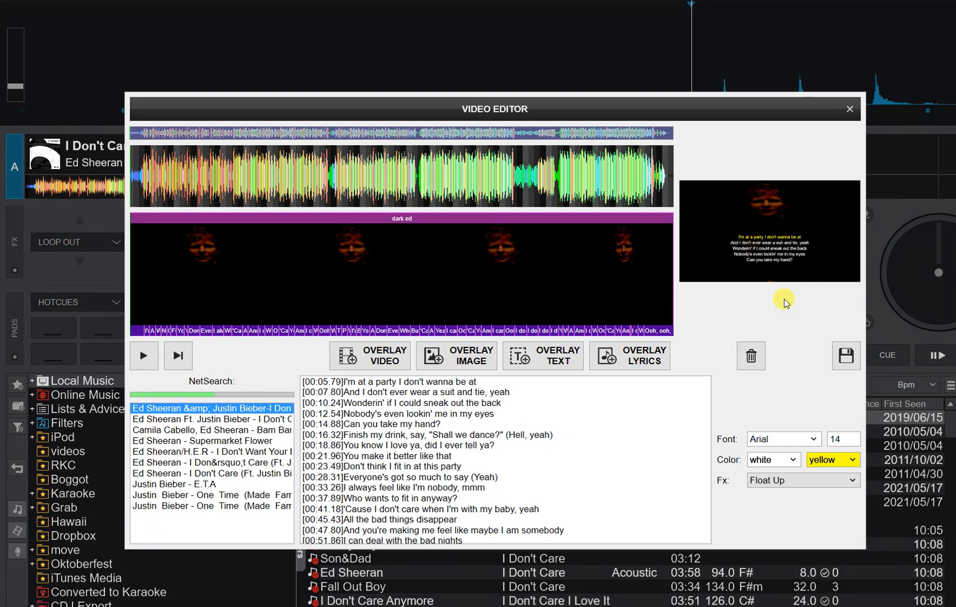
pyautogui.moveTo(779, 247)
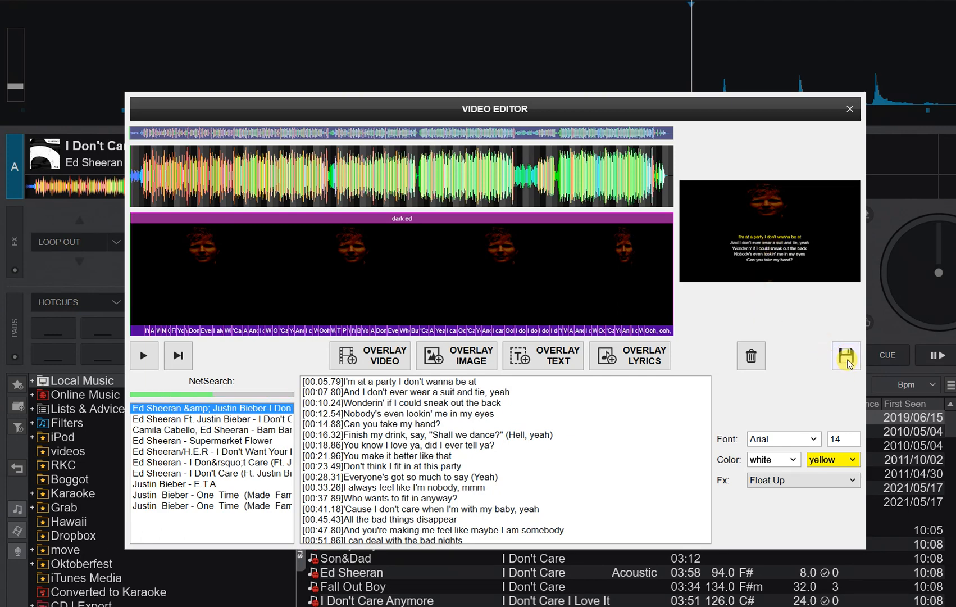
# Save the track edit with remix name 'karaoke version', keeping title I Don't Care
pyautogui.click(845, 355)
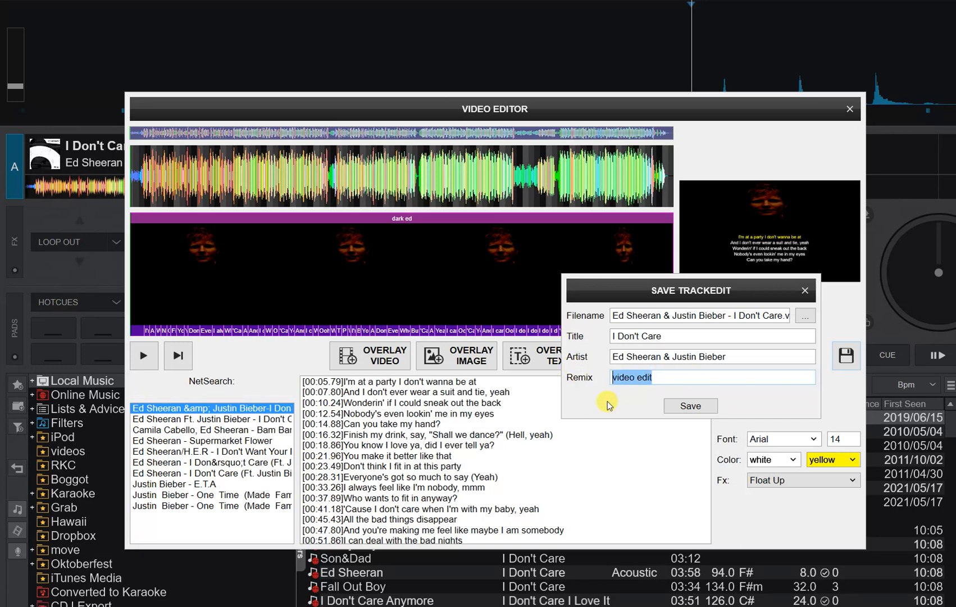
pyautogui.write('karaoke versi')
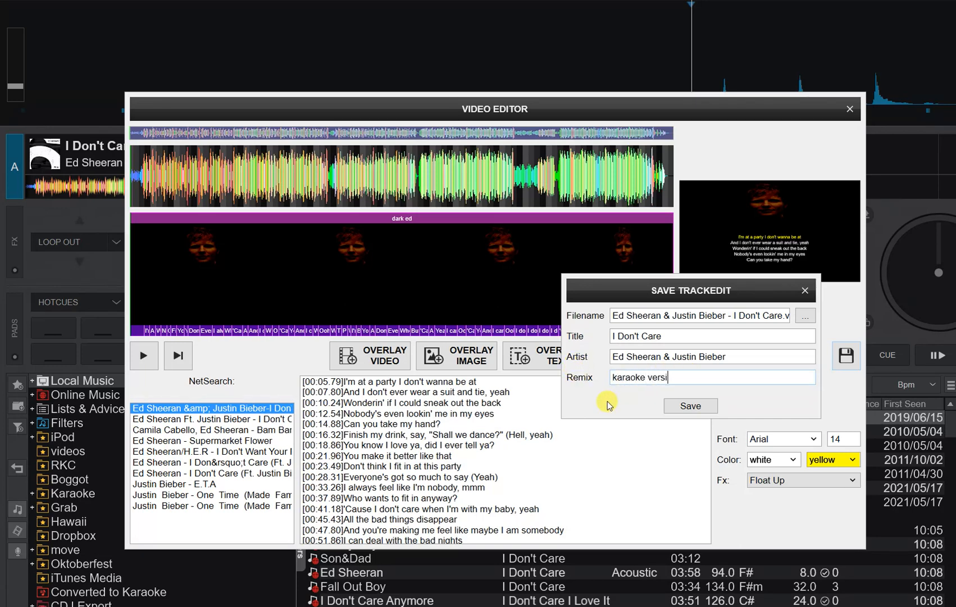
pyautogui.write('on')
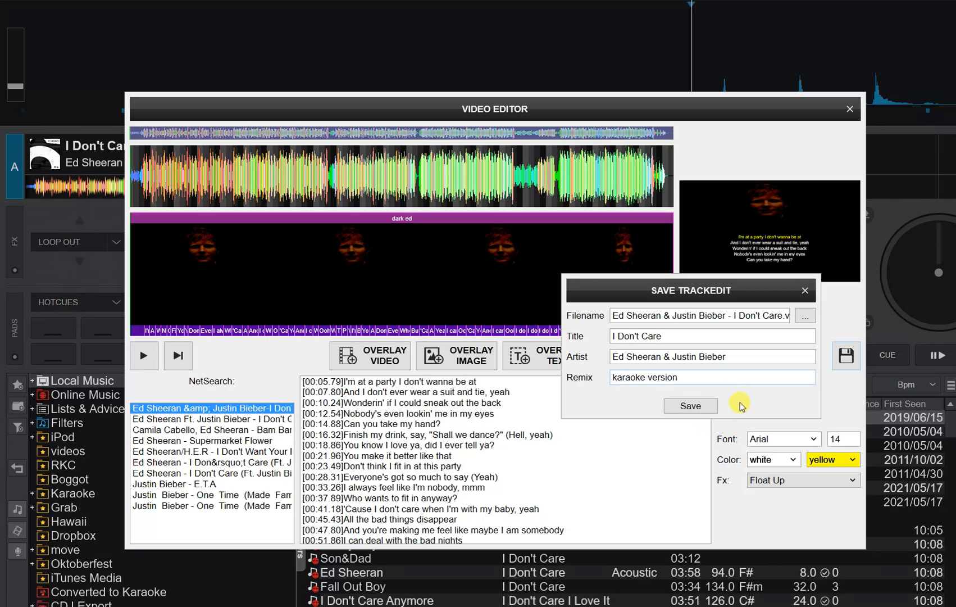
pyautogui.click(690, 405)
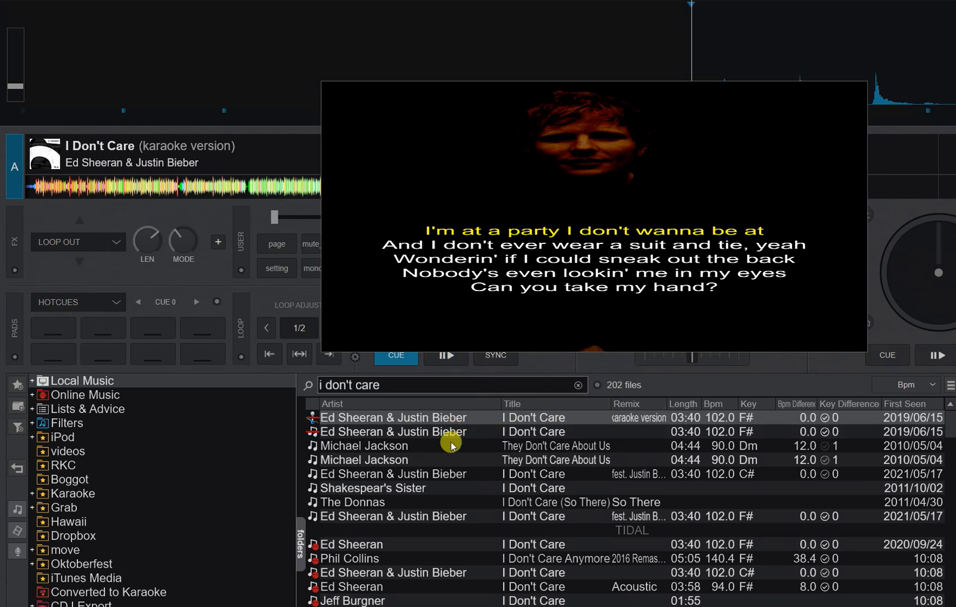
pyautogui.moveTo(652, 427)
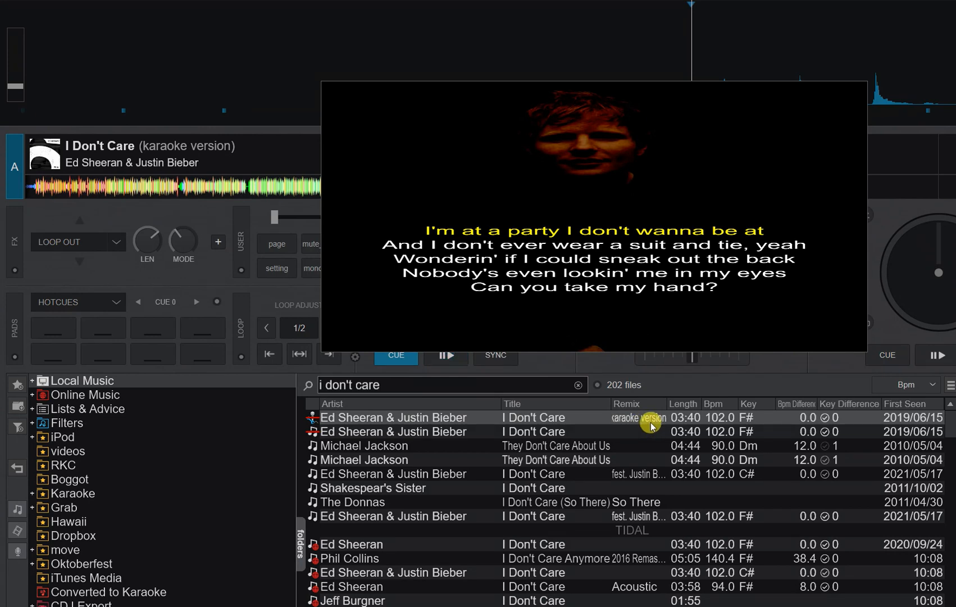
pyautogui.moveTo(357, 423)
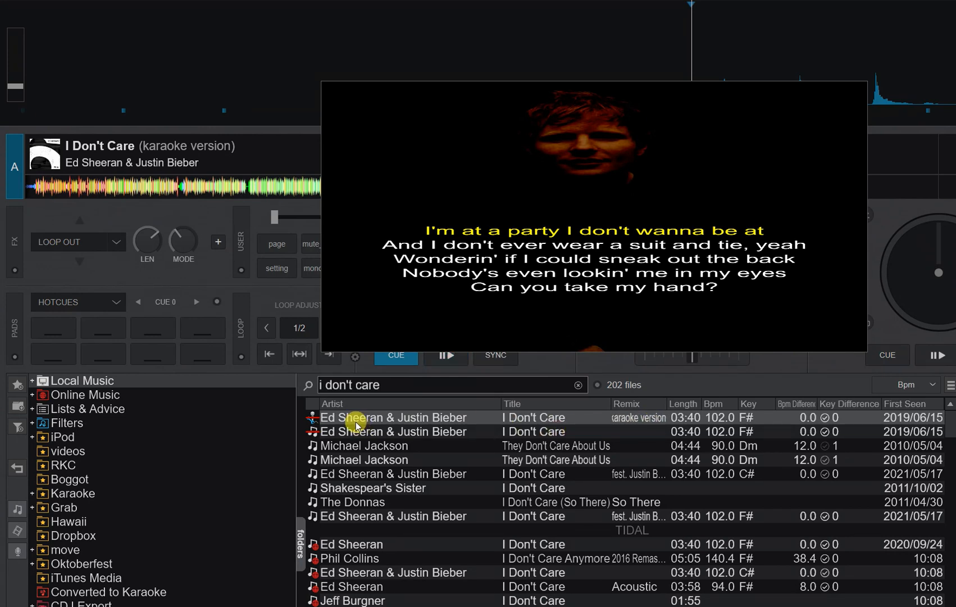
# Add the karaoke version of I Don't Care to the Converted to Karaoke folder
pyautogui.click(447, 355)
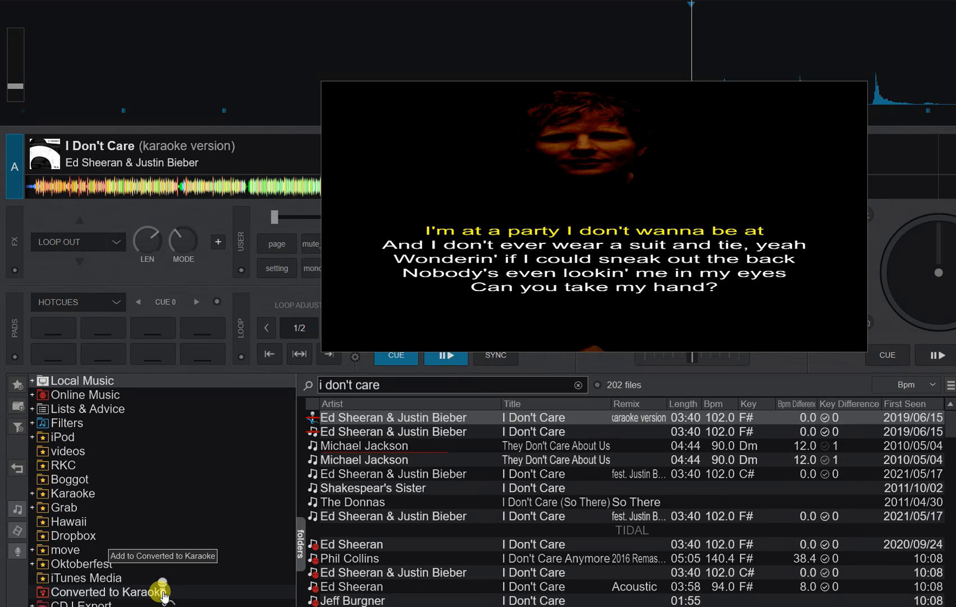
pyautogui.click(104, 592)
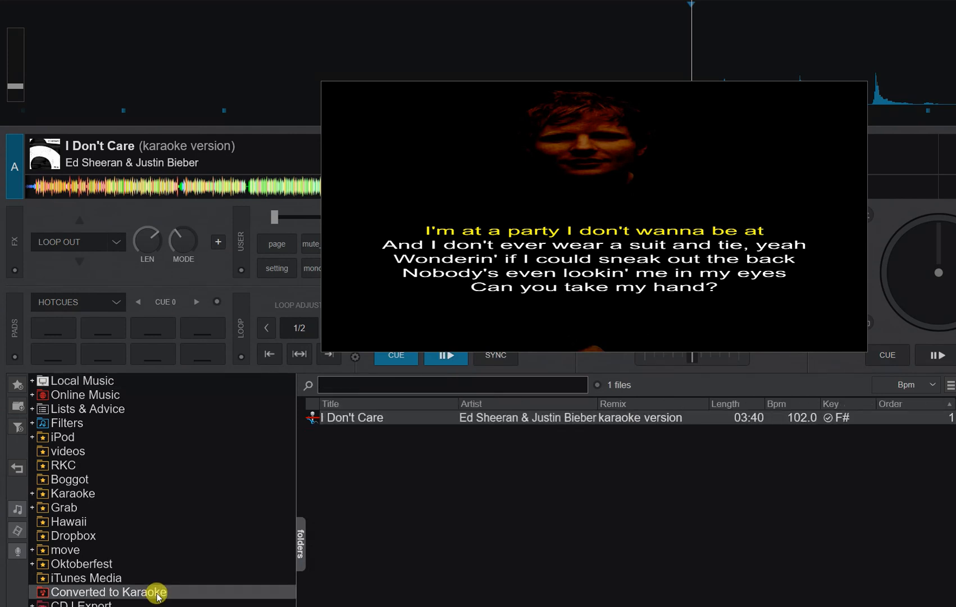
pyautogui.moveTo(457, 407)
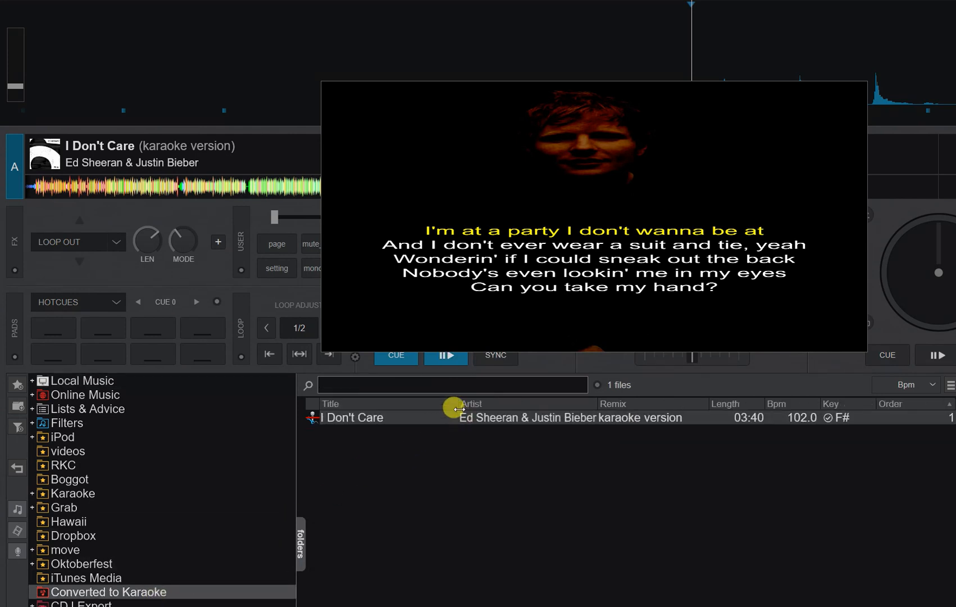
pyautogui.moveTo(608, 408)
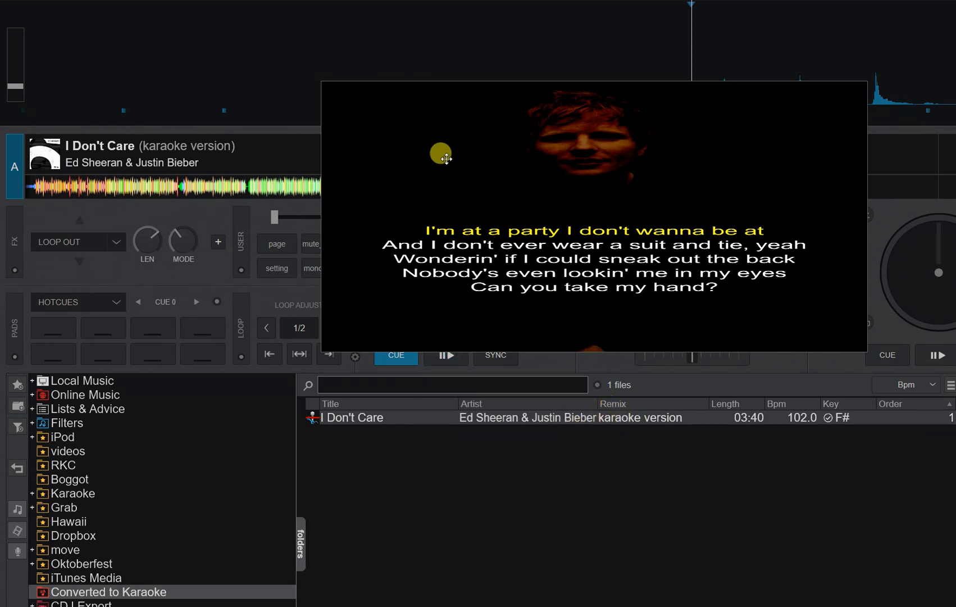
pyautogui.click(445, 354)
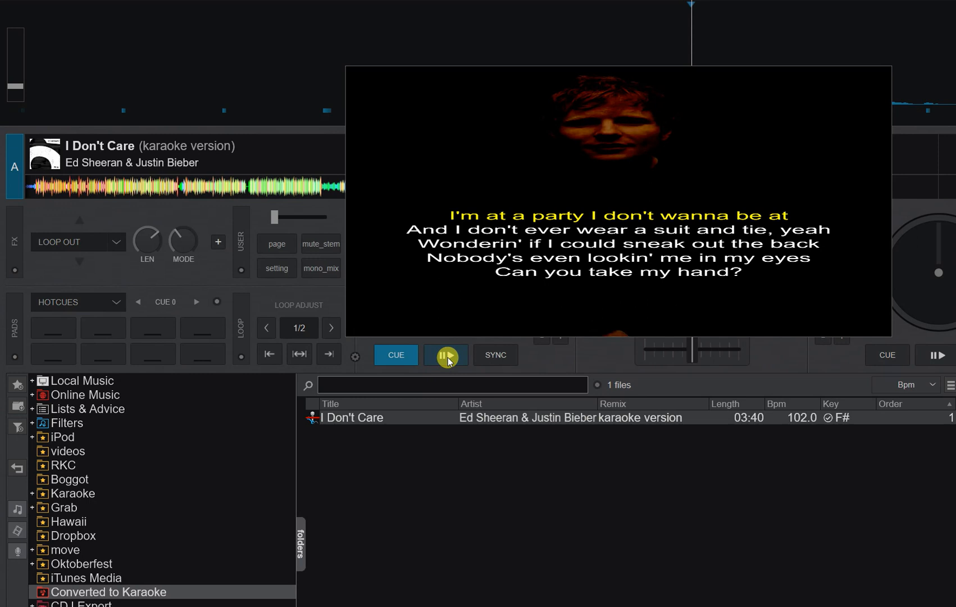
# Play the karaoke version from the start to verify the lyrics show over the picture
pyautogui.click(446, 354)
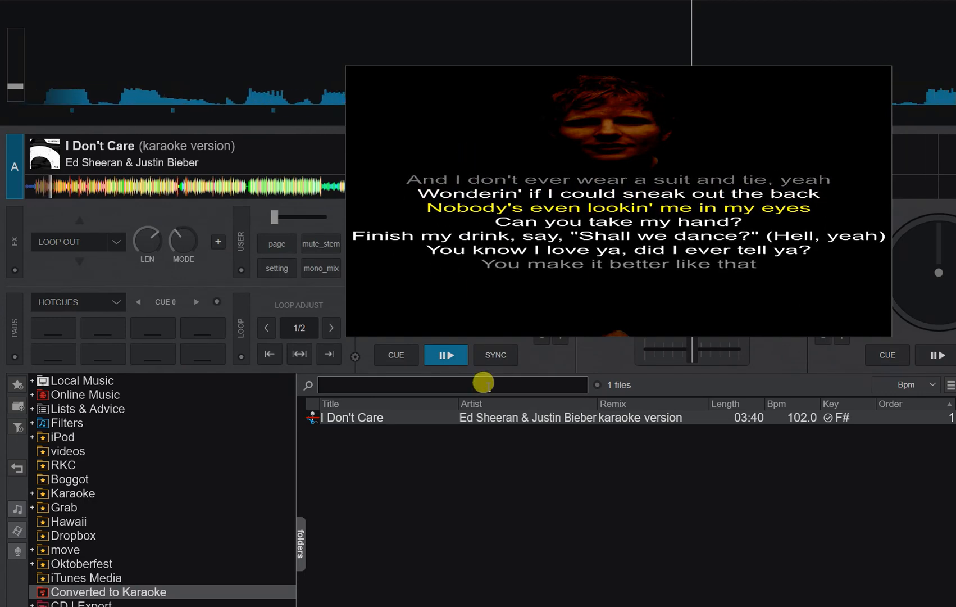
pyautogui.click(396, 354)
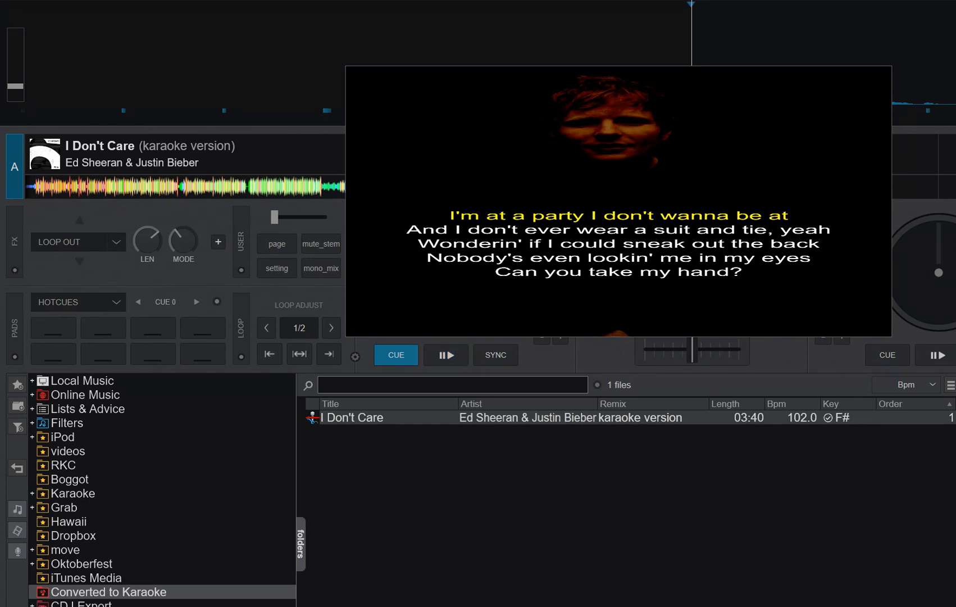
pyautogui.click(446, 354)
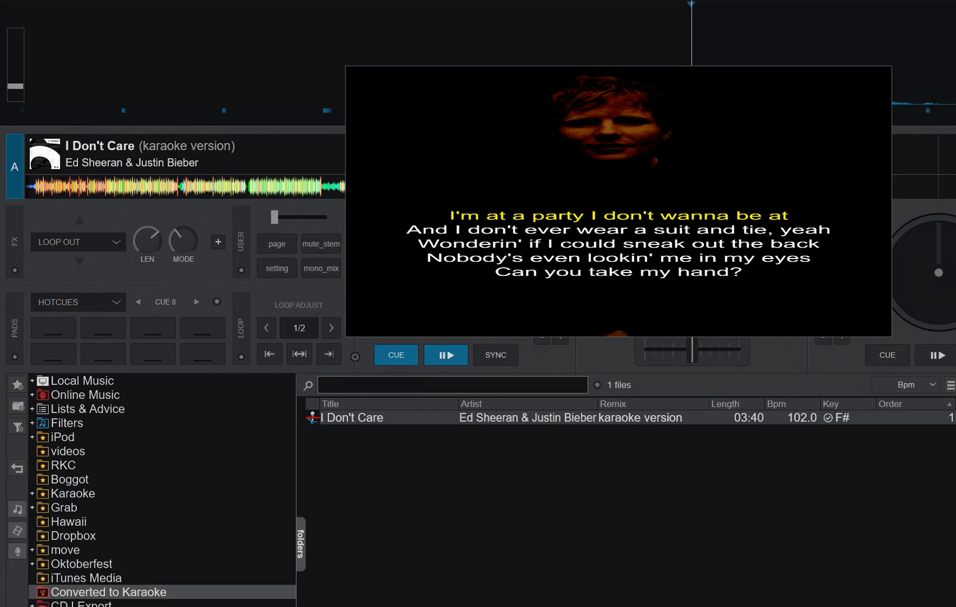
pyautogui.moveTo(484, 257)
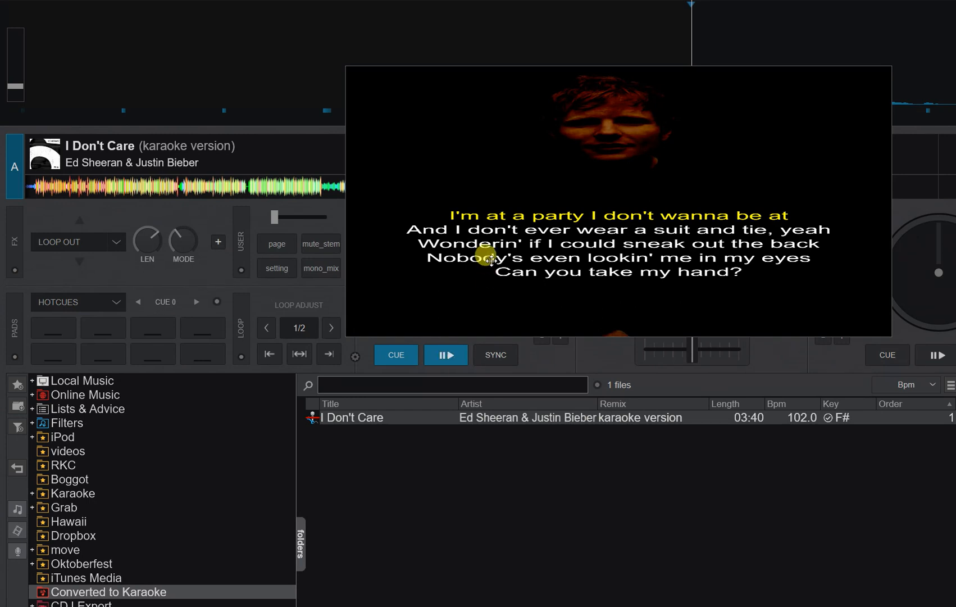
pyautogui.moveTo(598, 252)
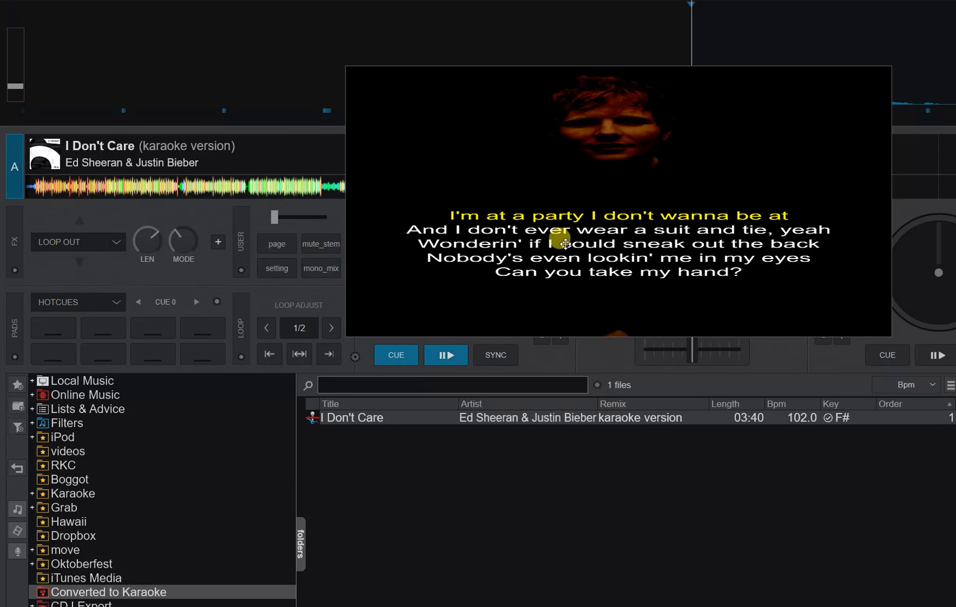
pyautogui.moveTo(584, 233)
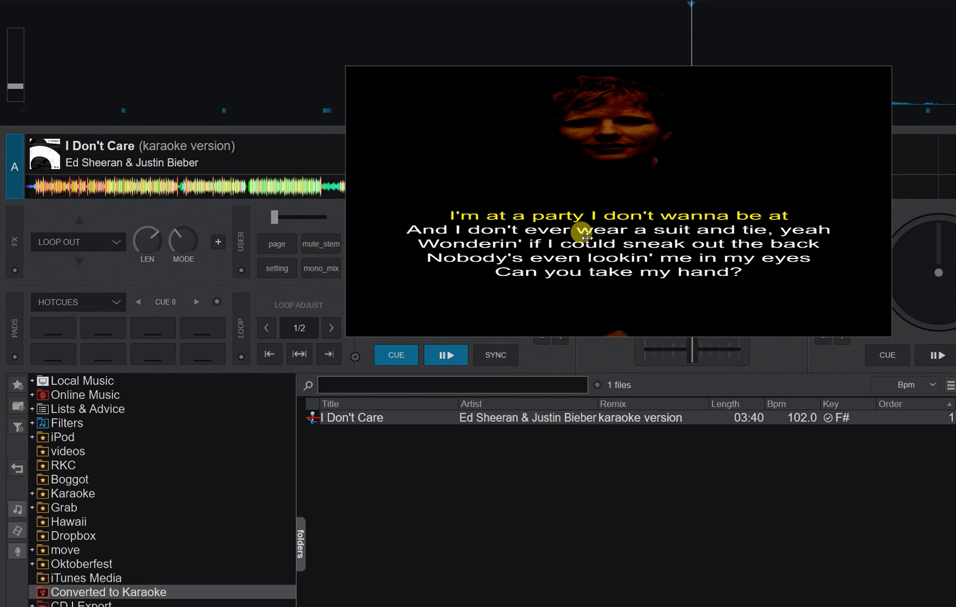
pyautogui.moveTo(584, 235)
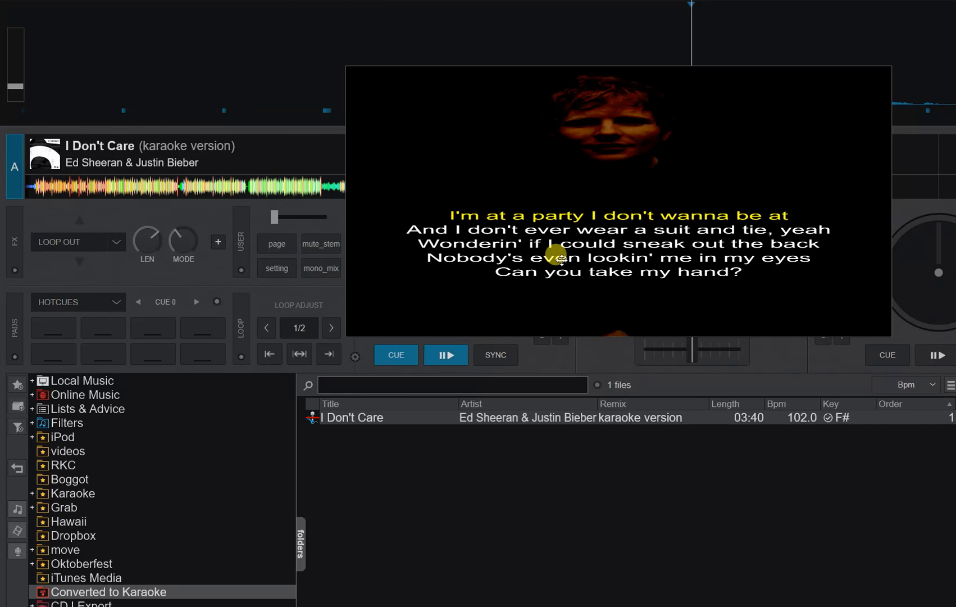
pyautogui.moveTo(556, 256)
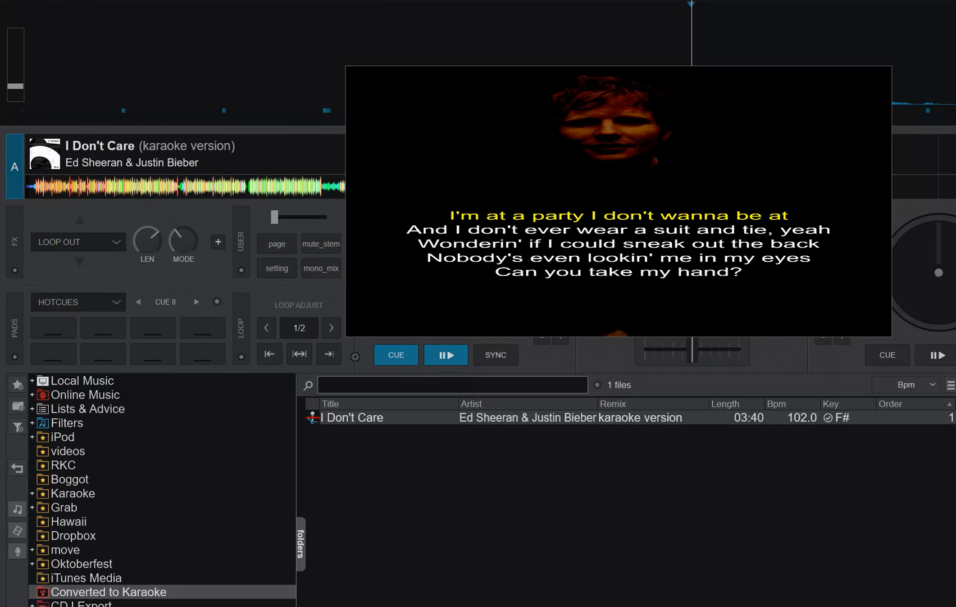
pyautogui.click(447, 354)
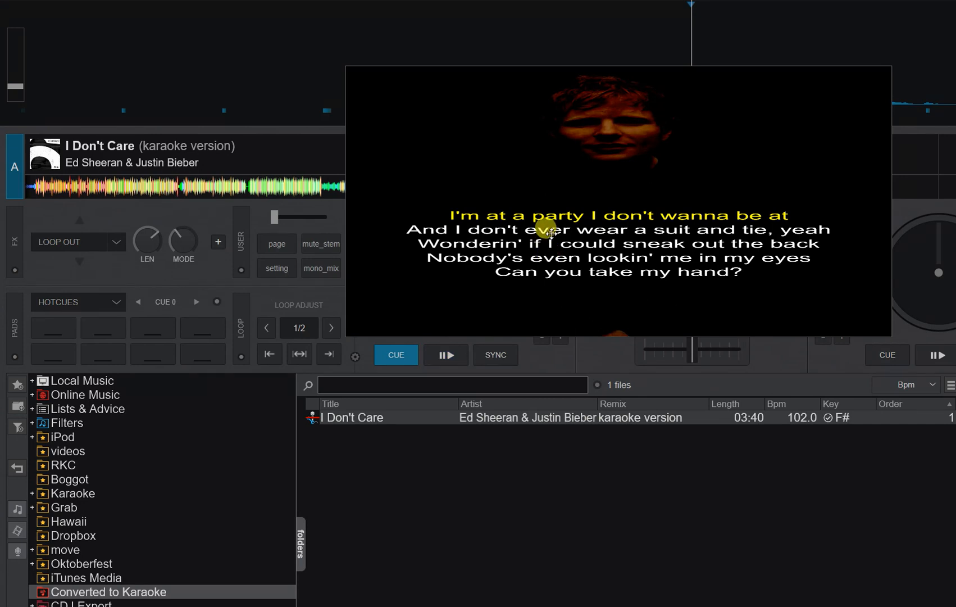
pyautogui.moveTo(437, 118)
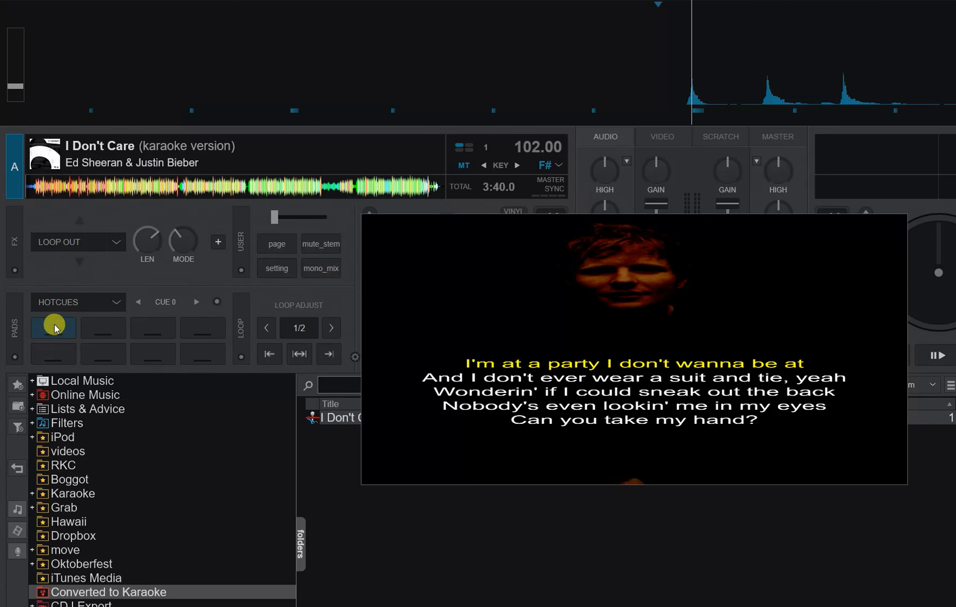
# Set hot cues 1 and 2 on the track and bring up the POI Editor listing them
pyautogui.click(53, 327)
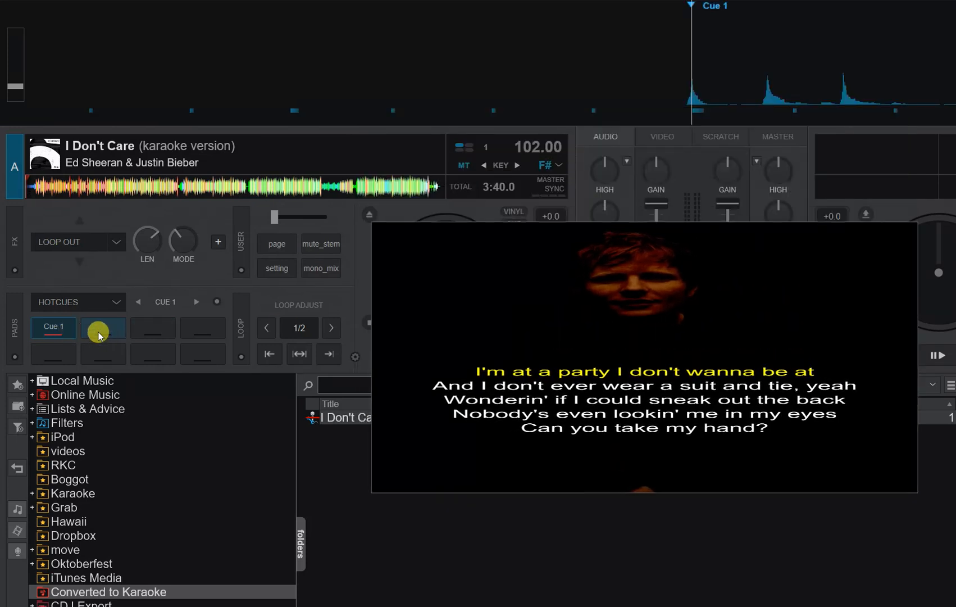
pyautogui.moveTo(102, 327)
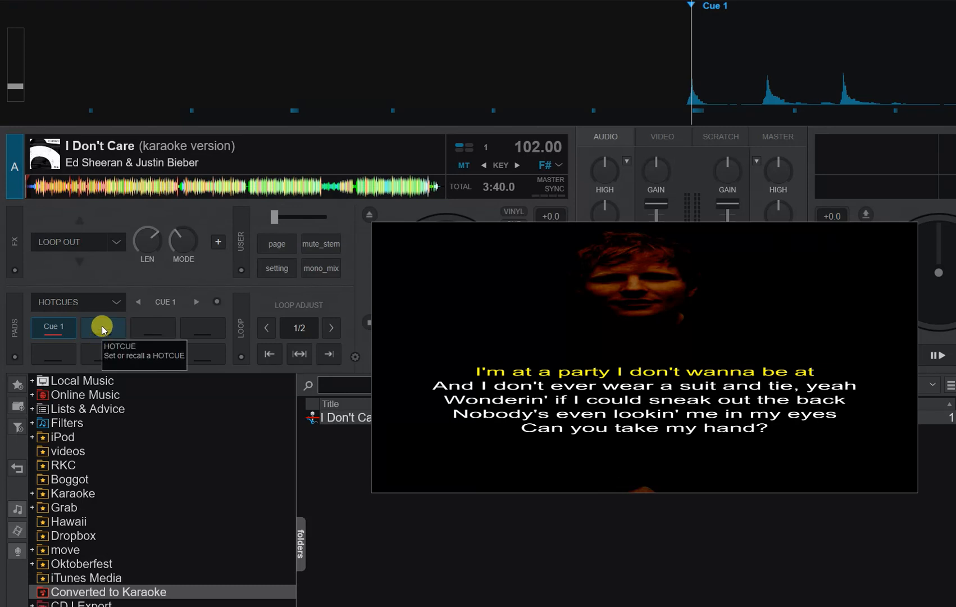
pyautogui.click(103, 327)
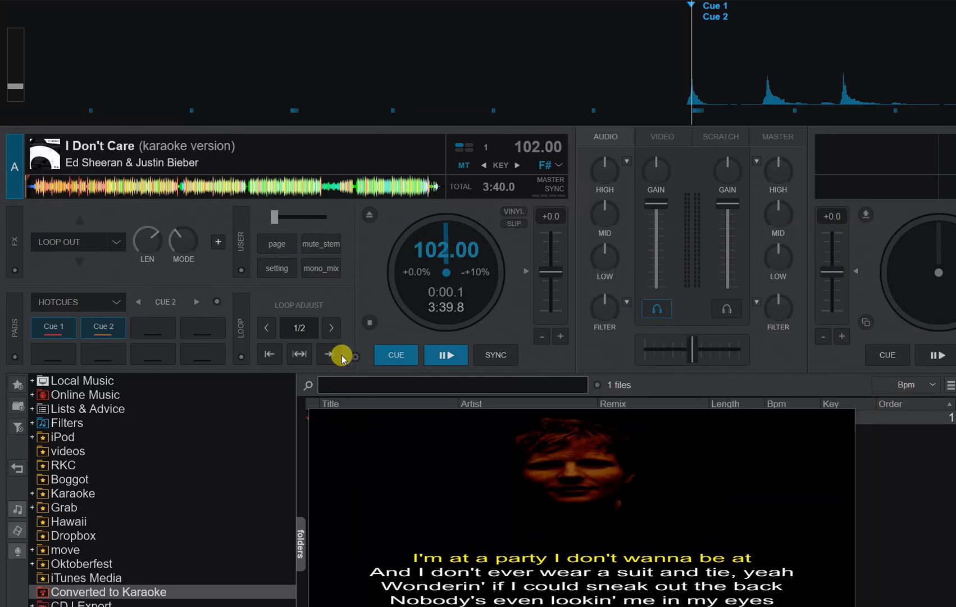
pyautogui.click(356, 355)
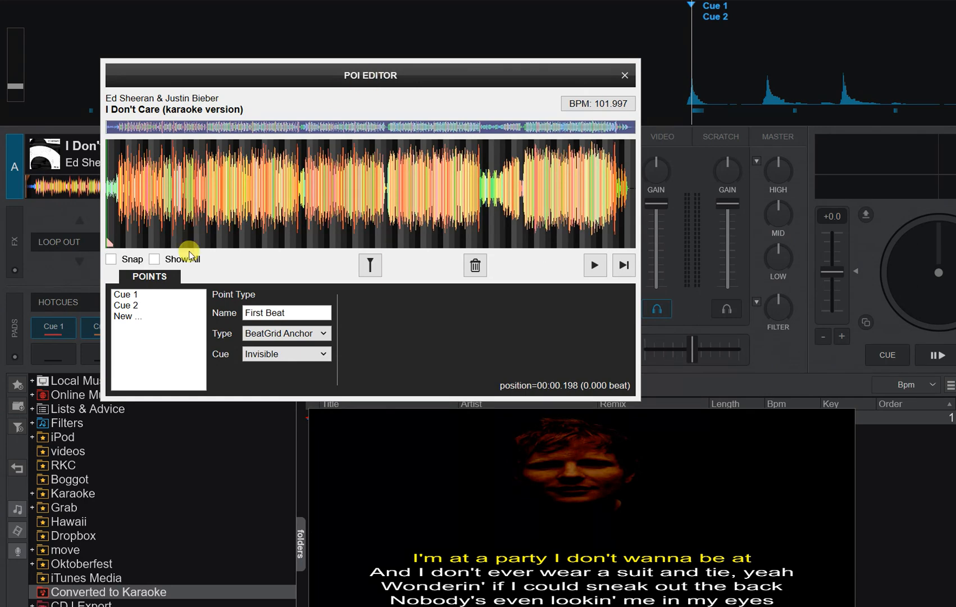
# Rename Cue 2 to 'Remove vocals', make it an Action point, marker only, coloured white
pyautogui.click(126, 305)
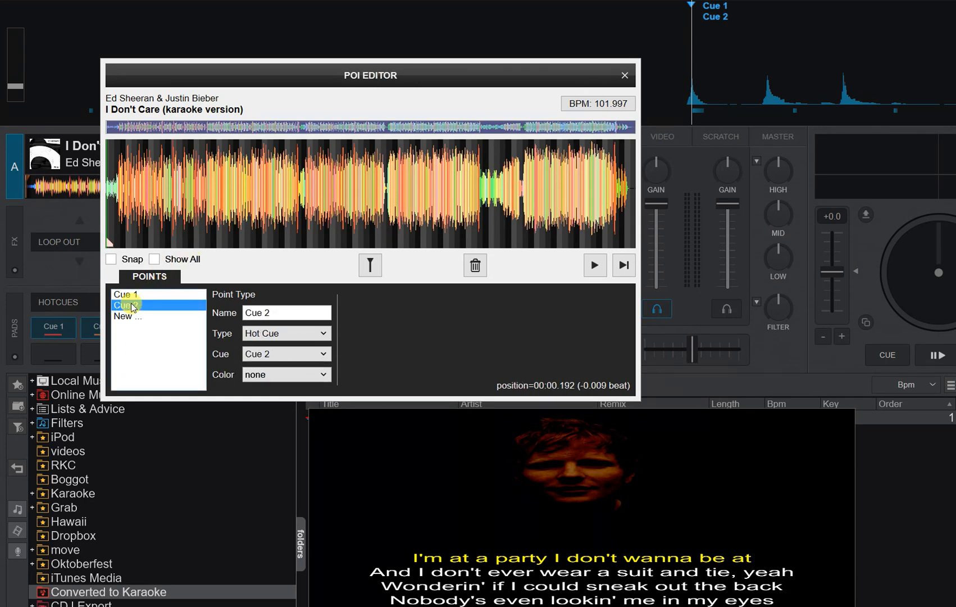
pyautogui.click(126, 305)
pyautogui.write('Remove')
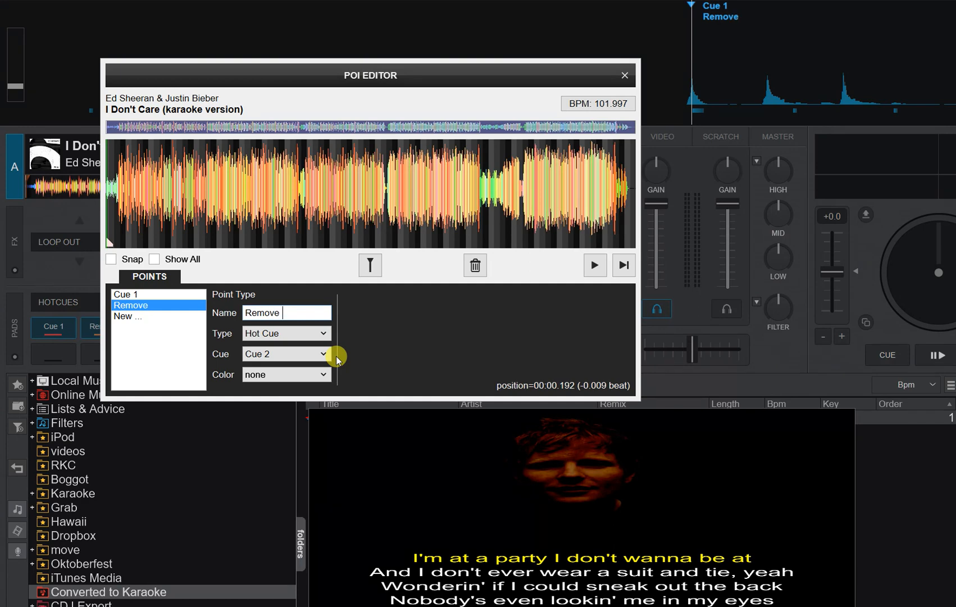
pyautogui.write('vocals')
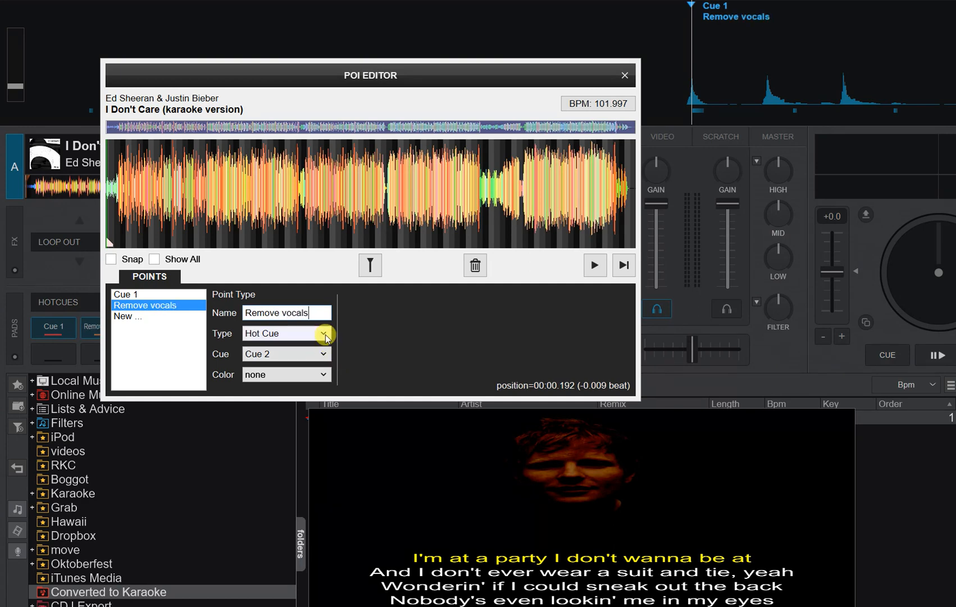
pyautogui.click(325, 333)
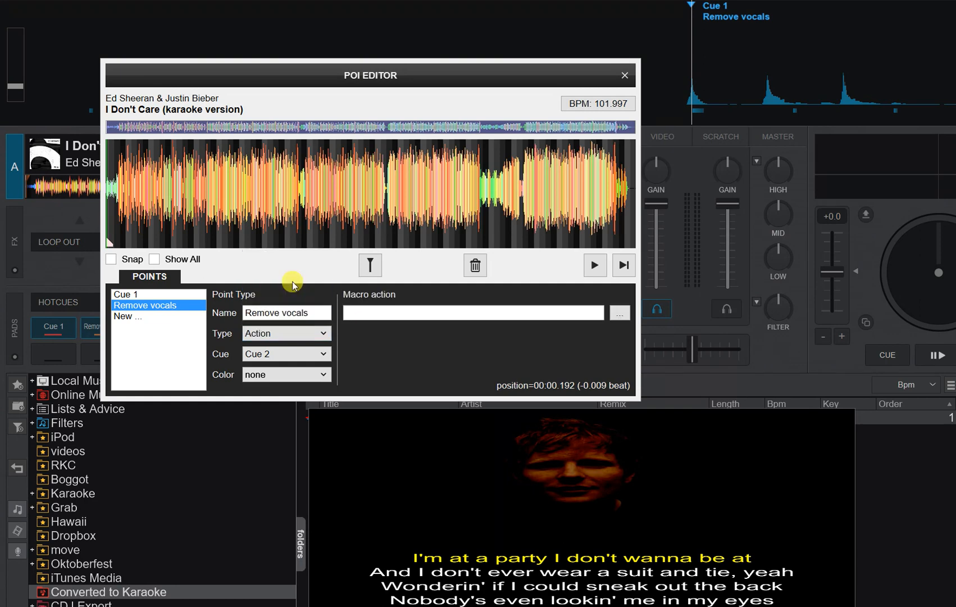
pyautogui.click(286, 354)
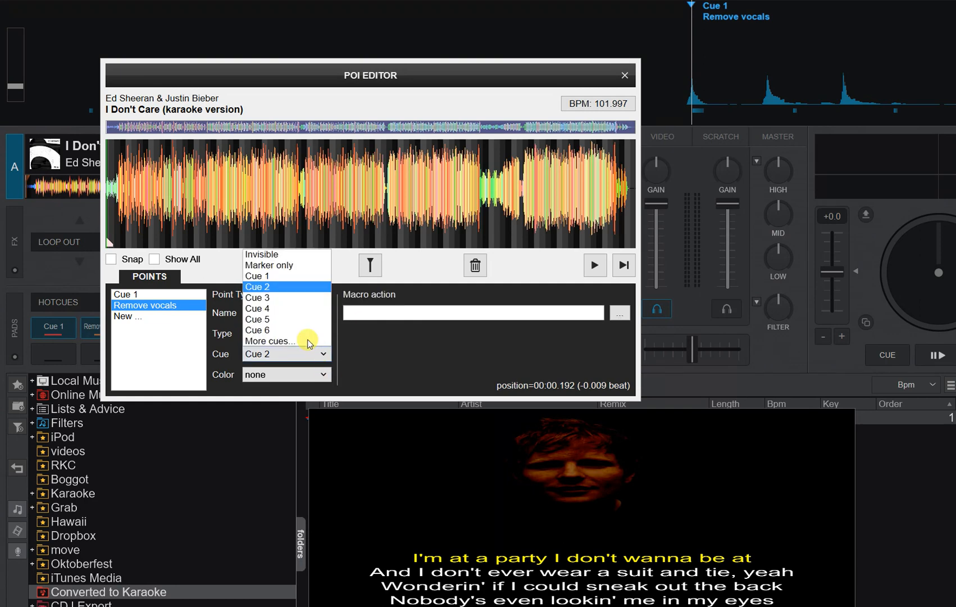
pyautogui.moveTo(287, 265)
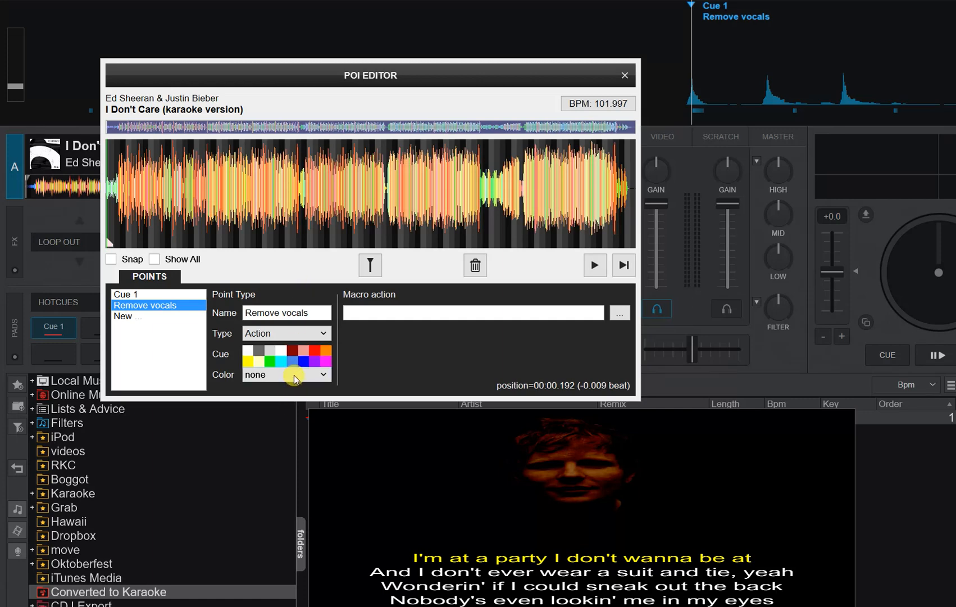
pyautogui.click(287, 354)
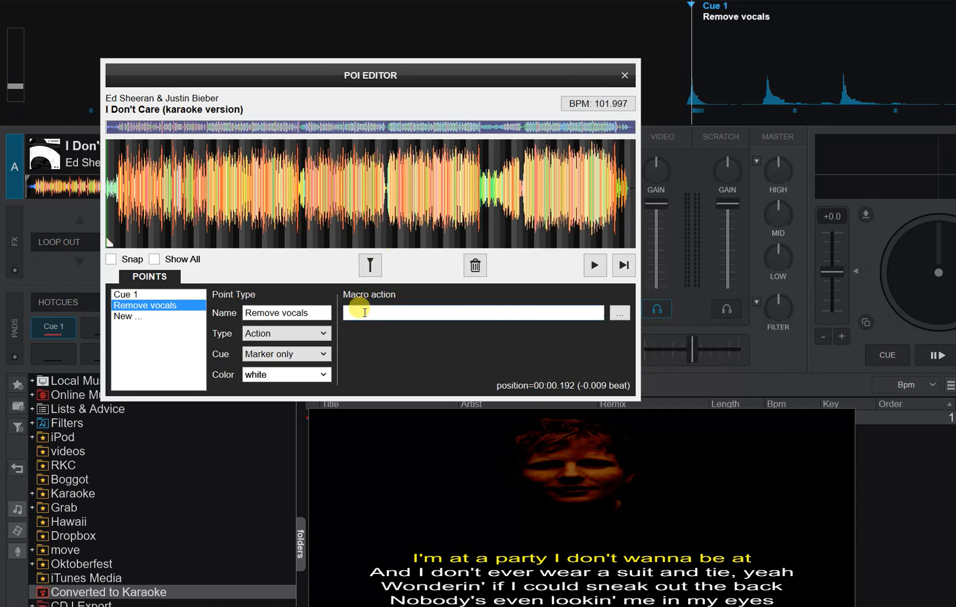
pyautogui.moveTo(585, 317)
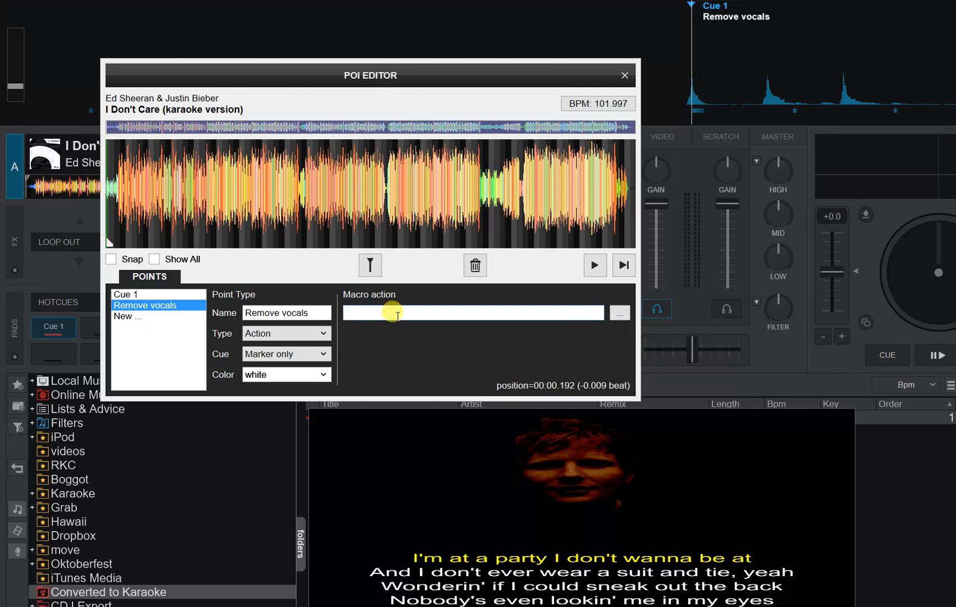
# Give the Remove vocals point the macro action mute_stem 'vocal' and close the POI Editor
pyautogui.write('mute_')
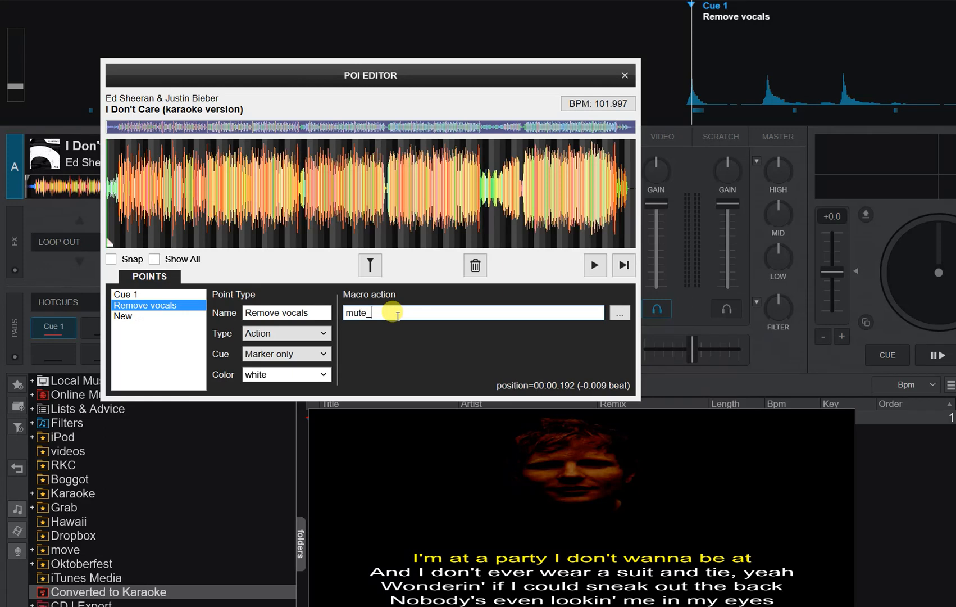
pyautogui.write("stem 'vocal")
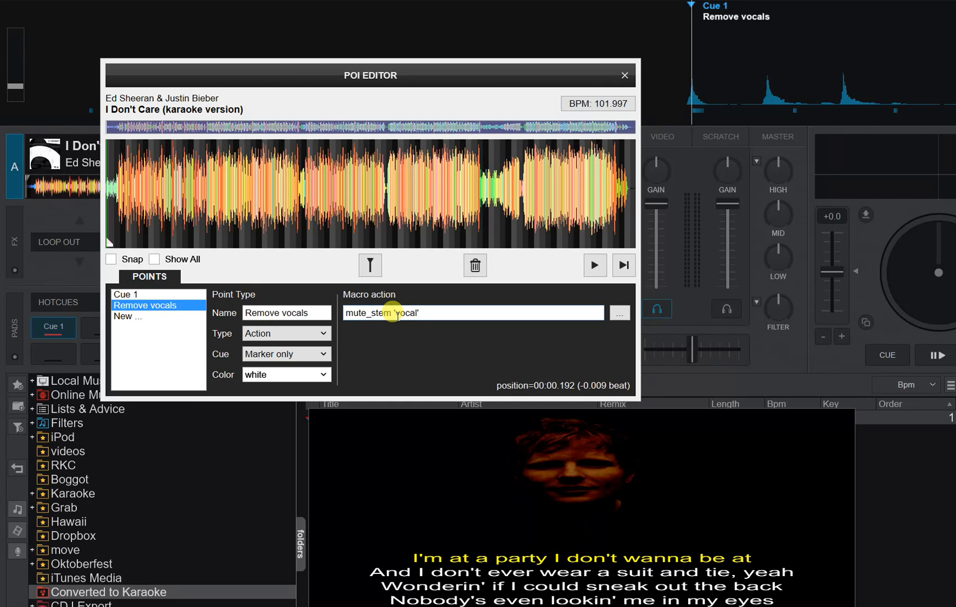
pyautogui.moveTo(468, 306)
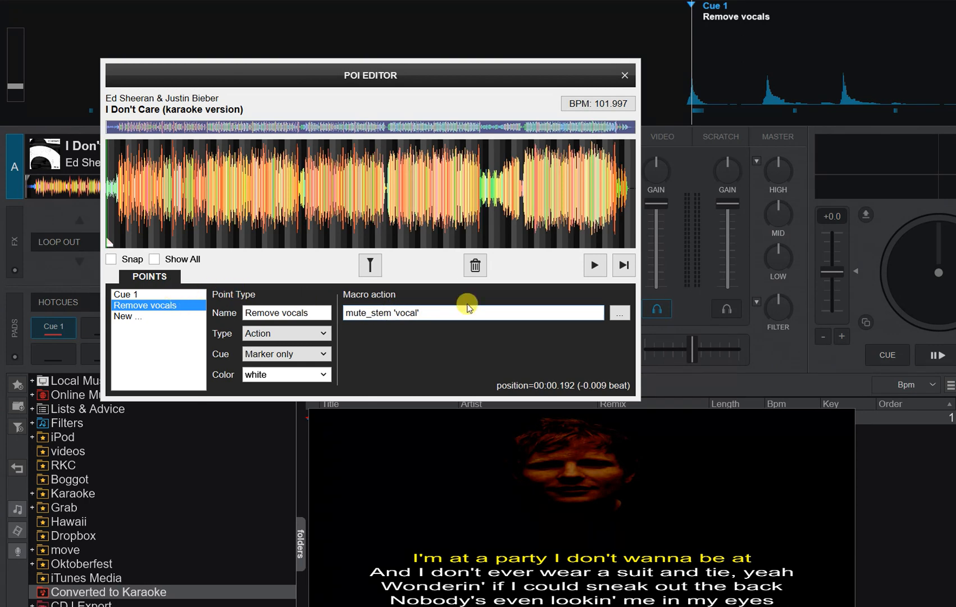
pyautogui.moveTo(636, 55)
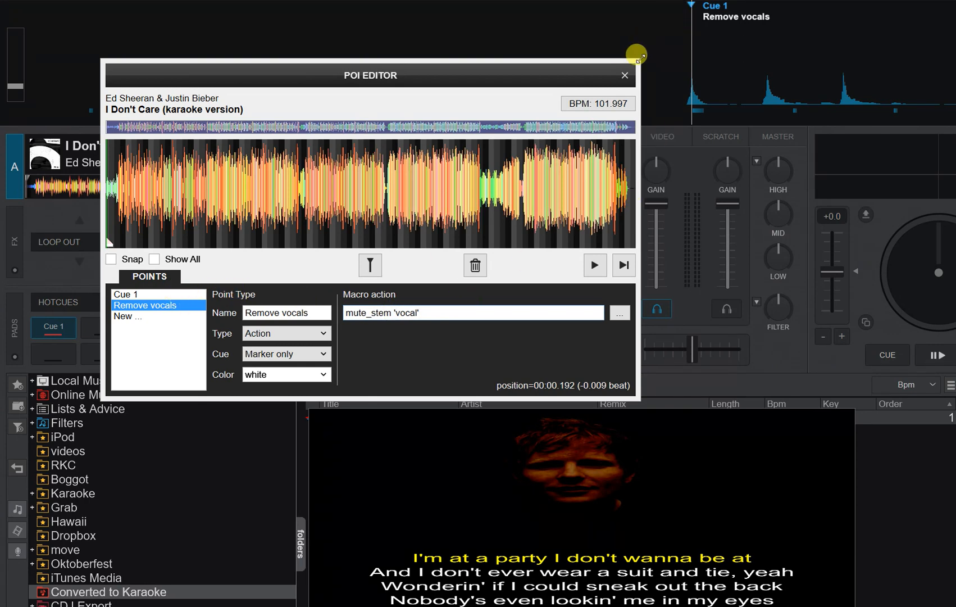
pyautogui.click(624, 76)
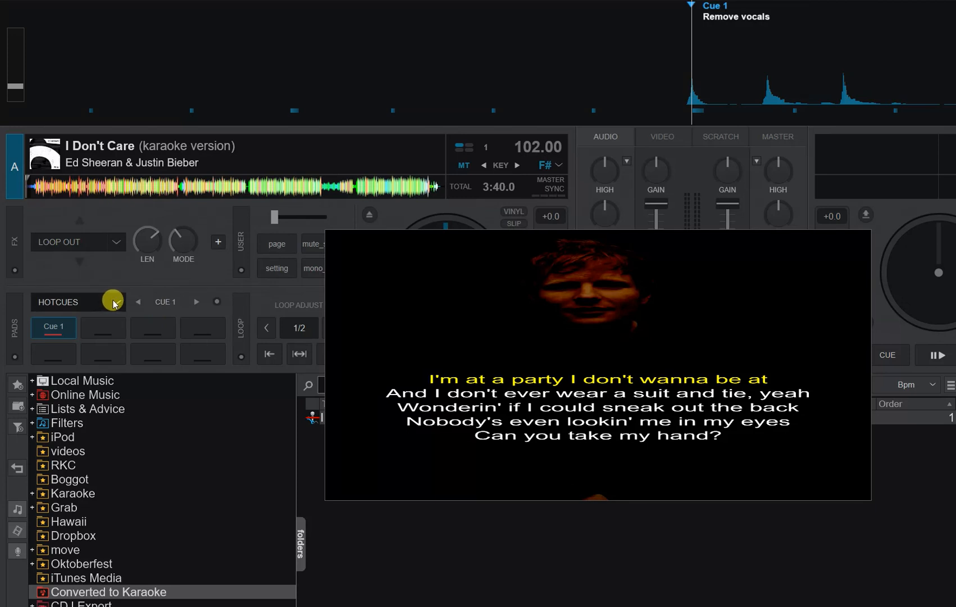
# Switch deck A's pads from HOTCUES to stems, showing Vocal, Instru, Bass, Kick and HiHat
pyautogui.click(114, 302)
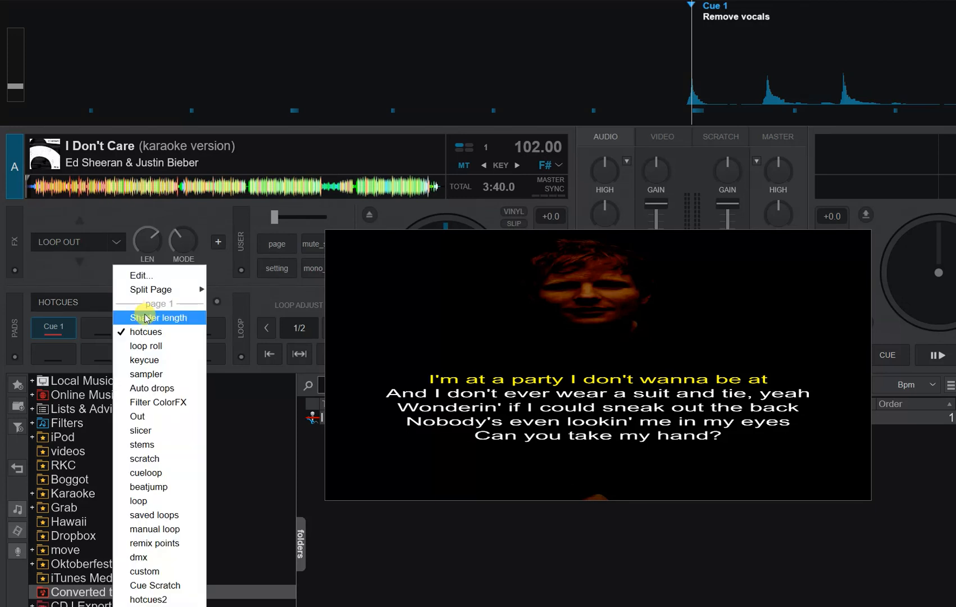
pyautogui.moveTo(158, 346)
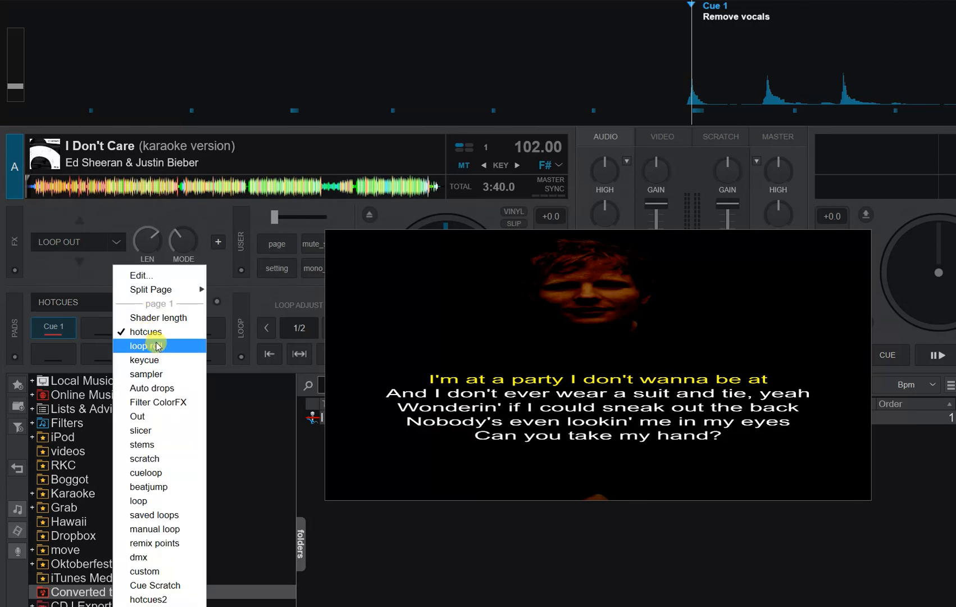
pyautogui.moveTo(162, 417)
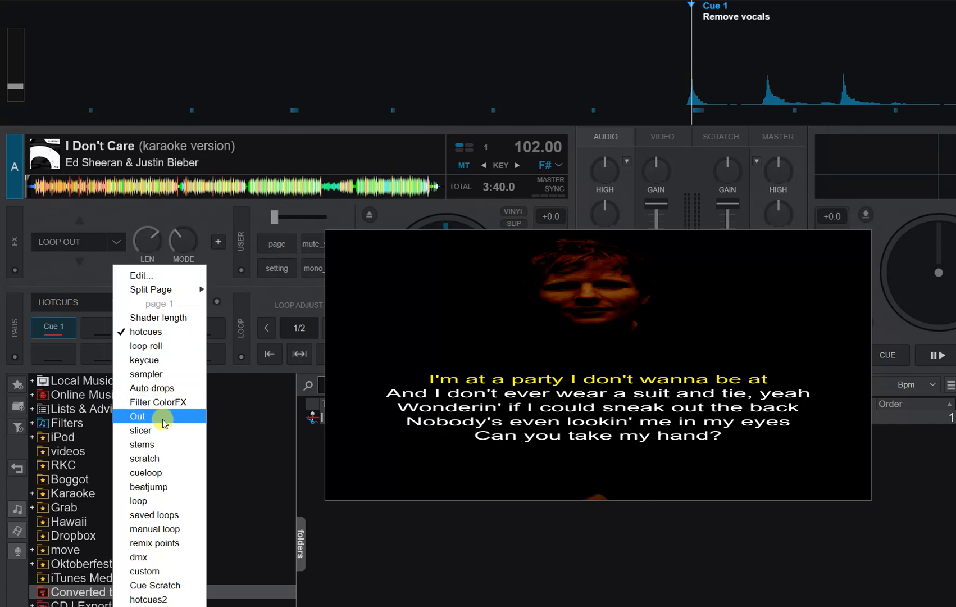
pyautogui.click(141, 444)
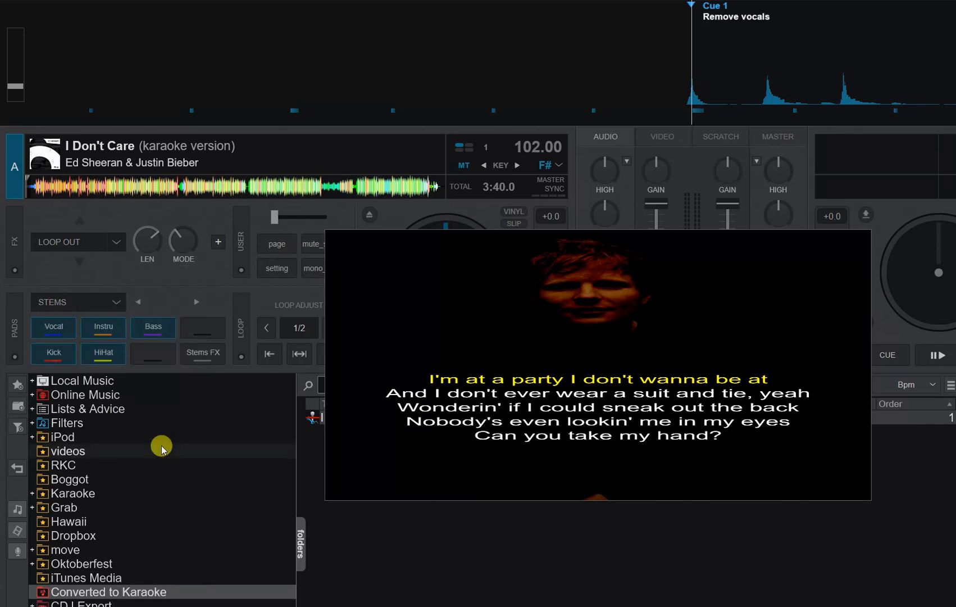
pyautogui.click(53, 327)
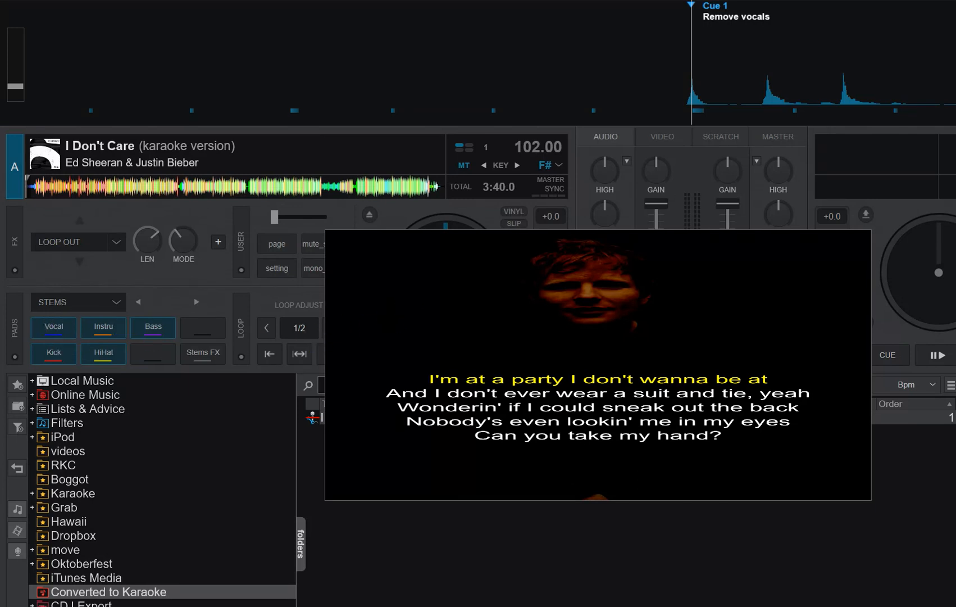
pyautogui.moveTo(522, 407)
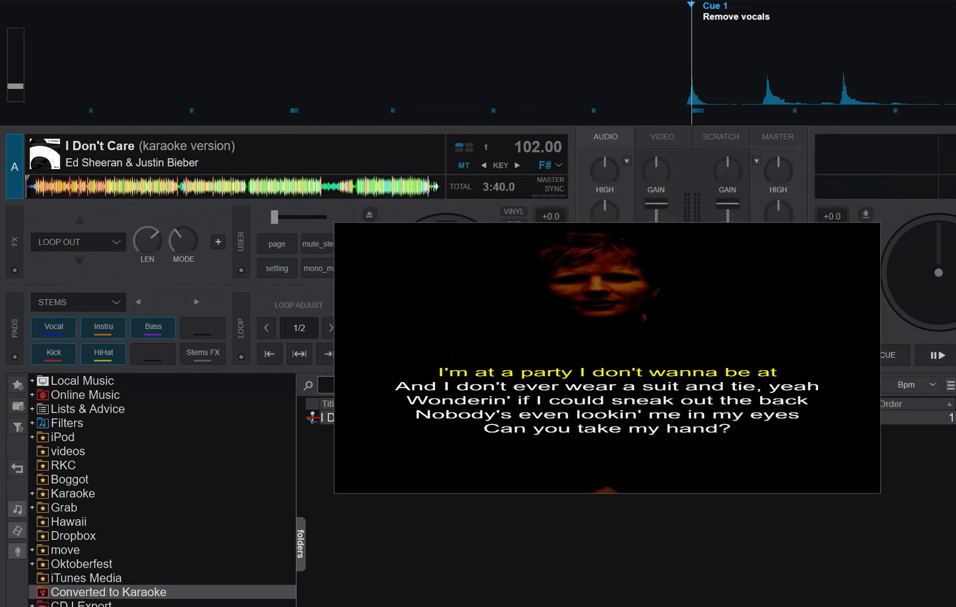
# Play deck A so the Remove vocals marker mutes the vocal stem at 70% bleed
pyautogui.click(445, 354)
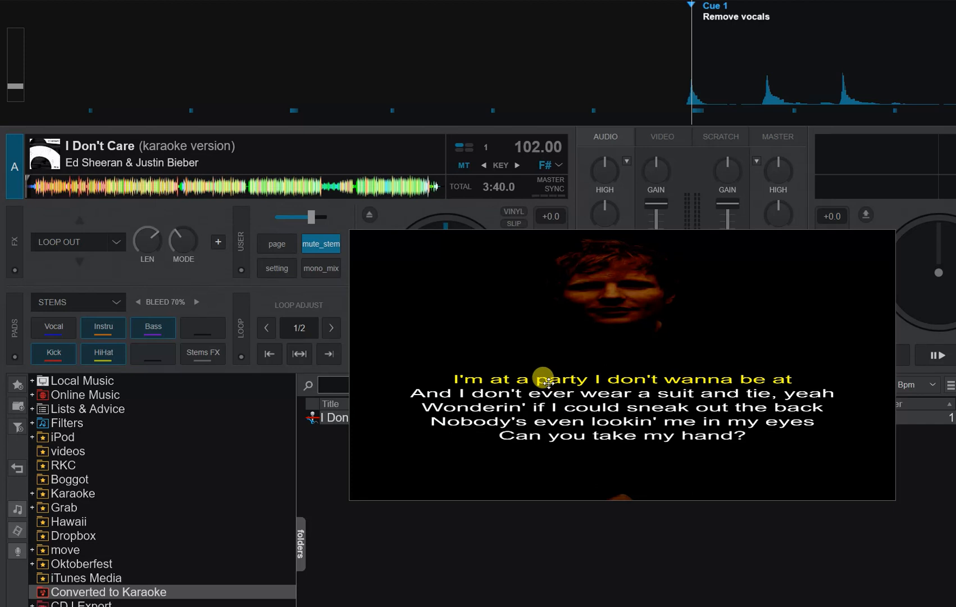
pyautogui.moveTo(546, 381)
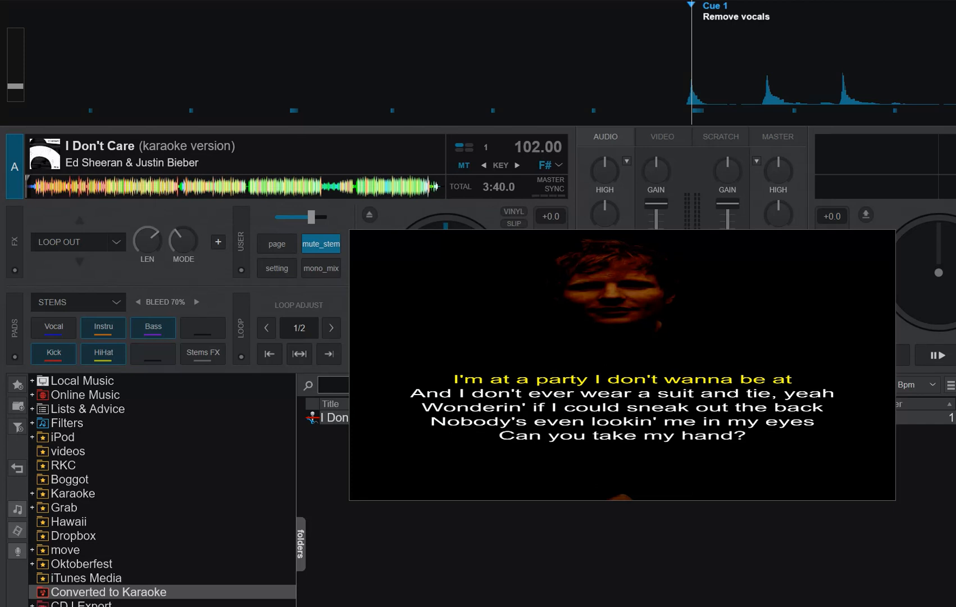